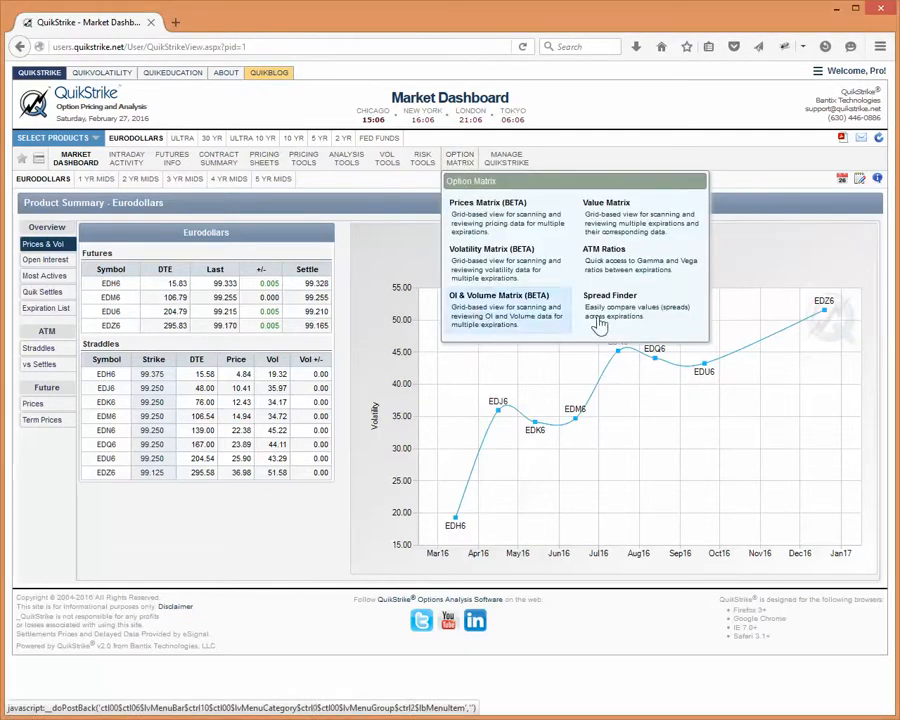
{"action": "mouse_move", "coordinate": [620, 240]}
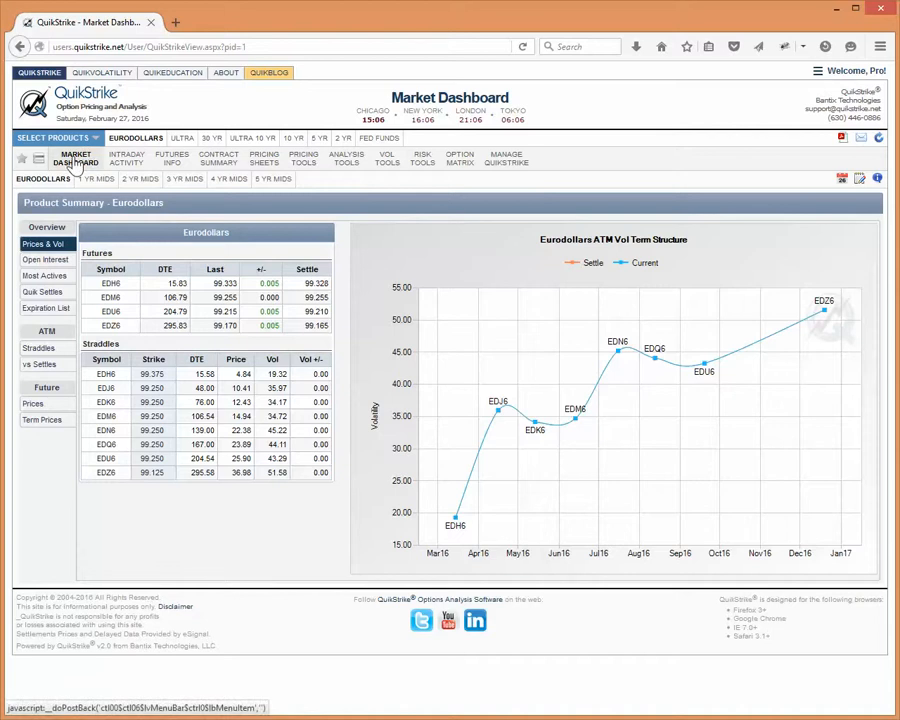
Step: Load the Option Matrix Value Matrix of Eurodollar option prices by expiration and strike
{"action": "left_click", "coordinate": [76, 158]}
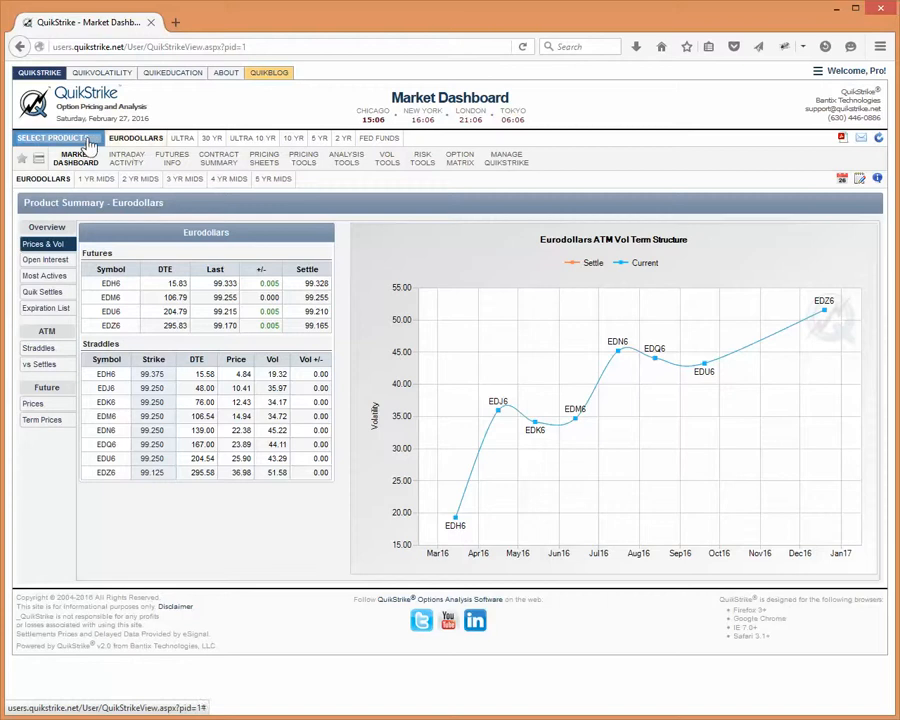
{"action": "mouse_move", "coordinate": [90, 144]}
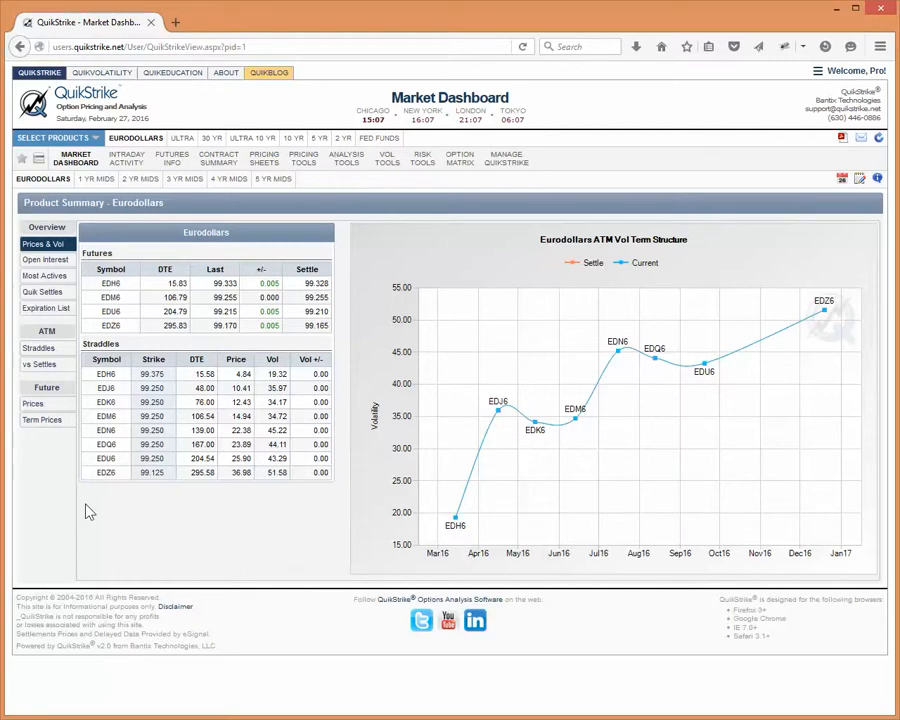
{"action": "left_click", "coordinate": [852, 72]}
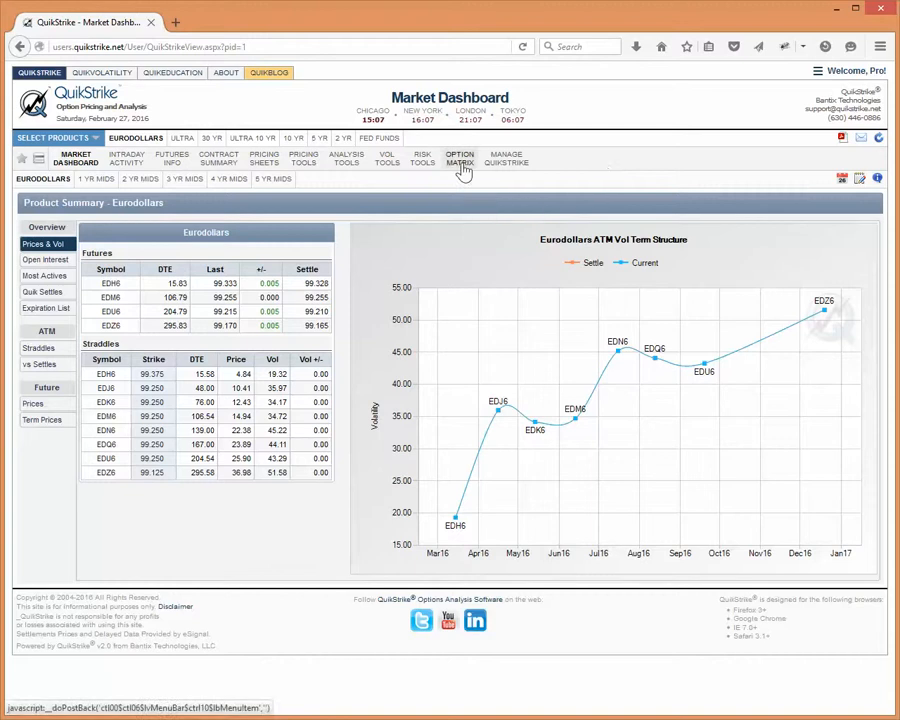
{"action": "left_click", "coordinate": [460, 158]}
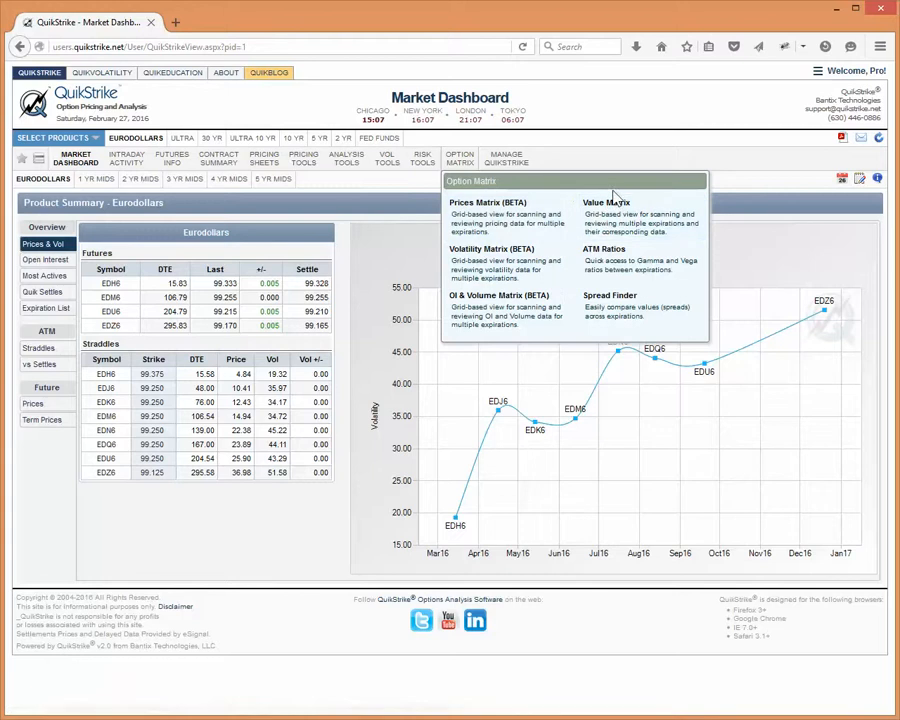
{"action": "mouse_move", "coordinate": [620, 244]}
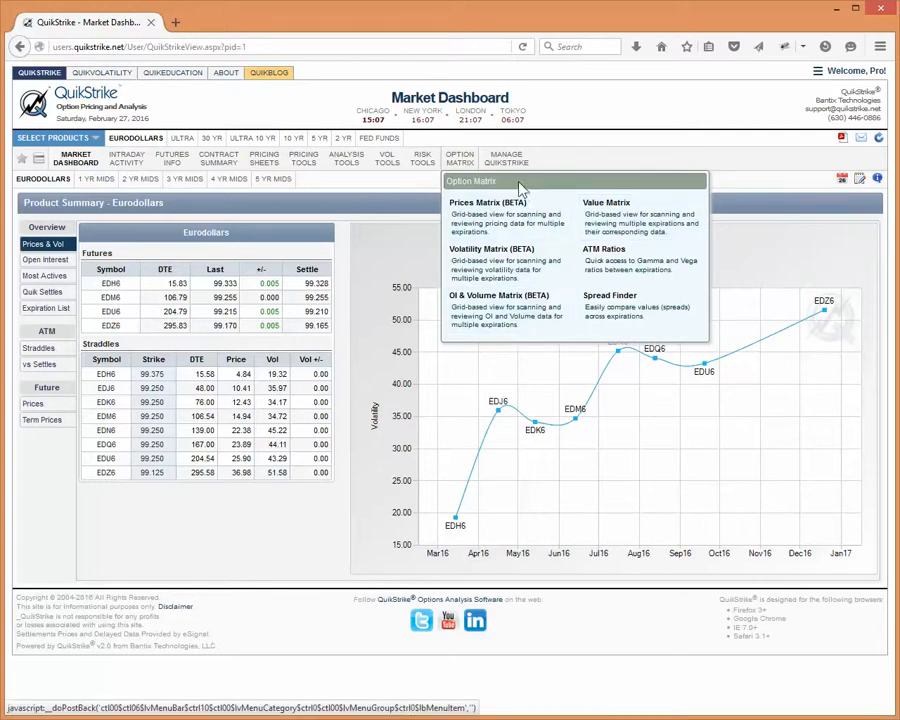
{"action": "mouse_move", "coordinate": [504, 308]}
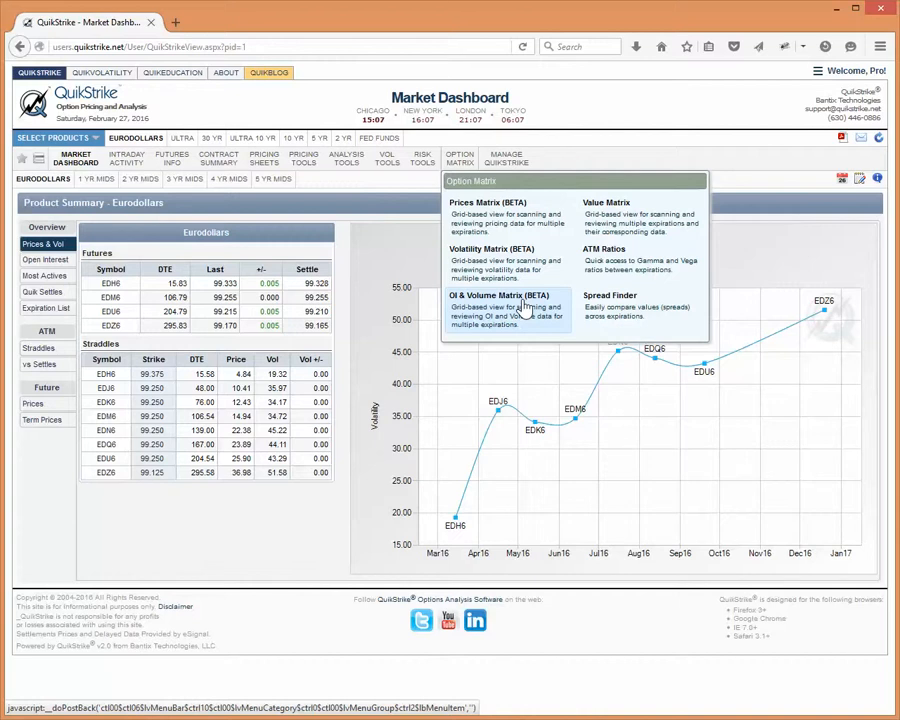
{"action": "mouse_move", "coordinate": [520, 308]}
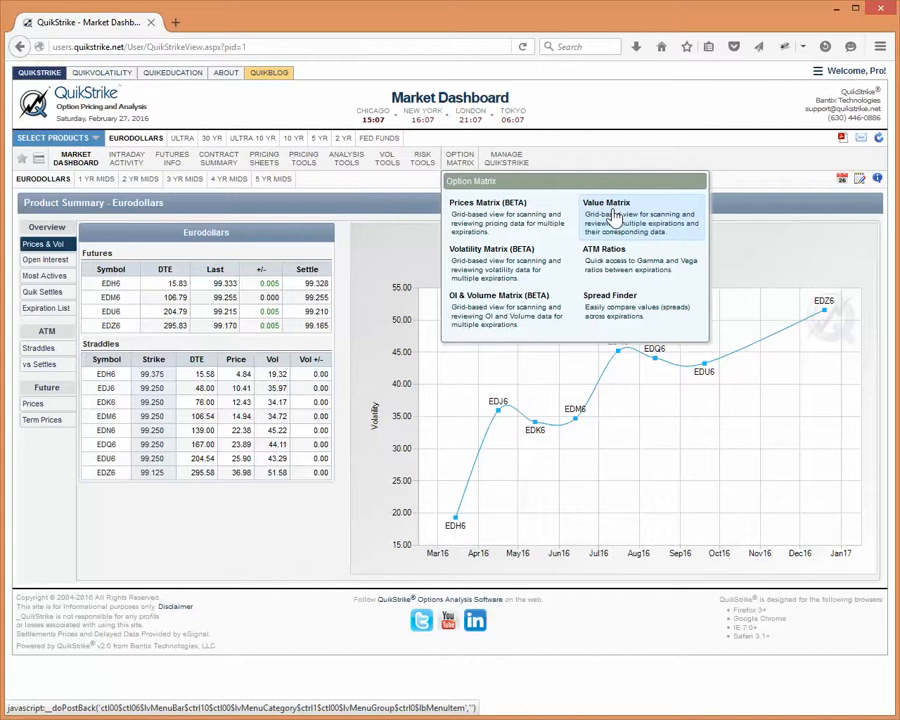
{"action": "mouse_move", "coordinate": [520, 212]}
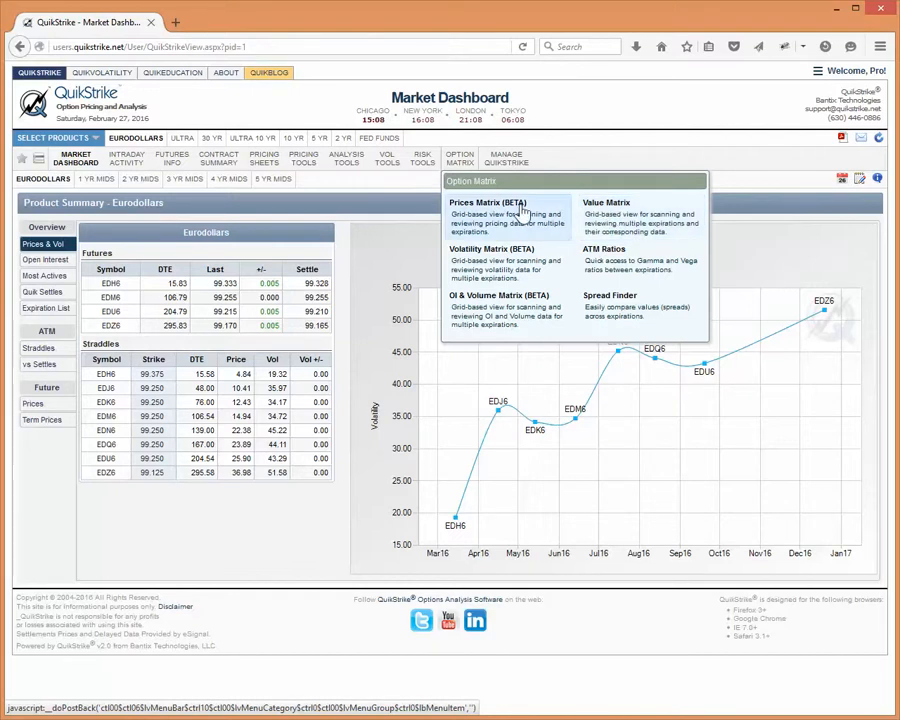
{"action": "mouse_move", "coordinate": [516, 264]}
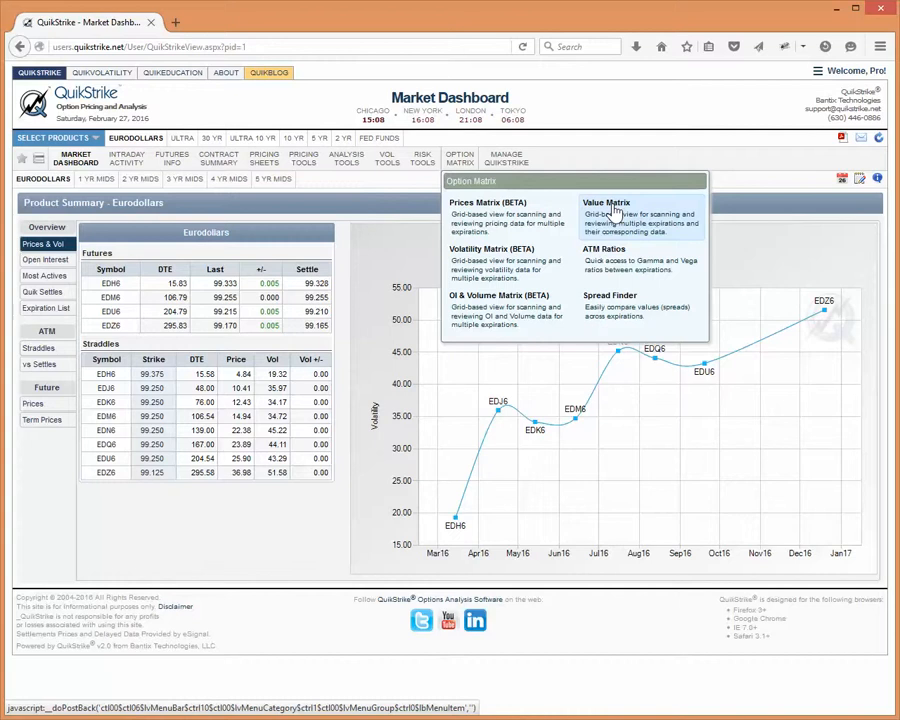
{"action": "left_click", "coordinate": [606, 202]}
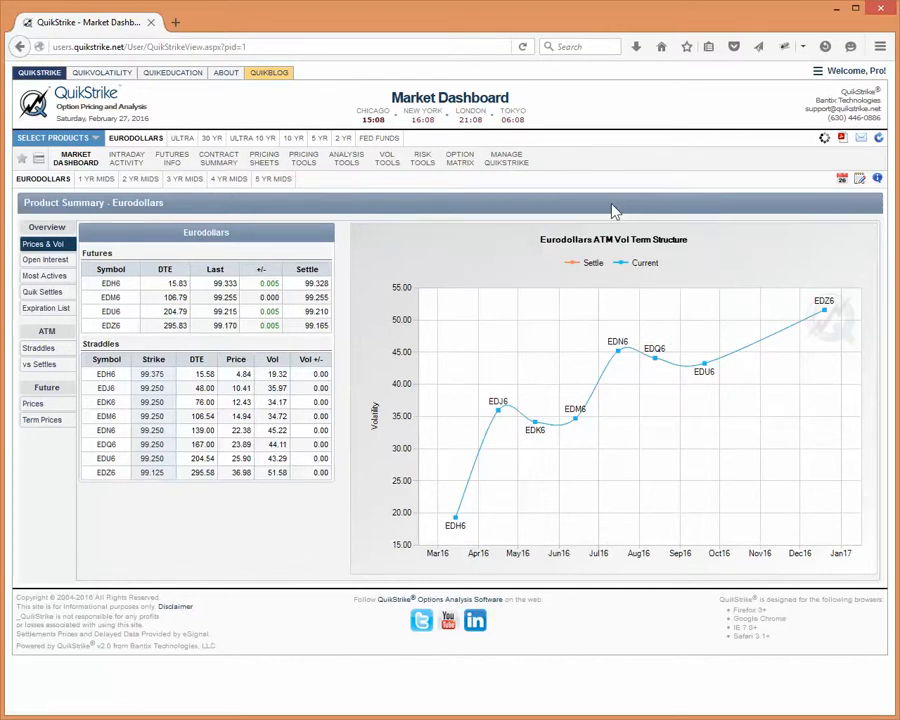
{"action": "left_click", "coordinate": [460, 158]}
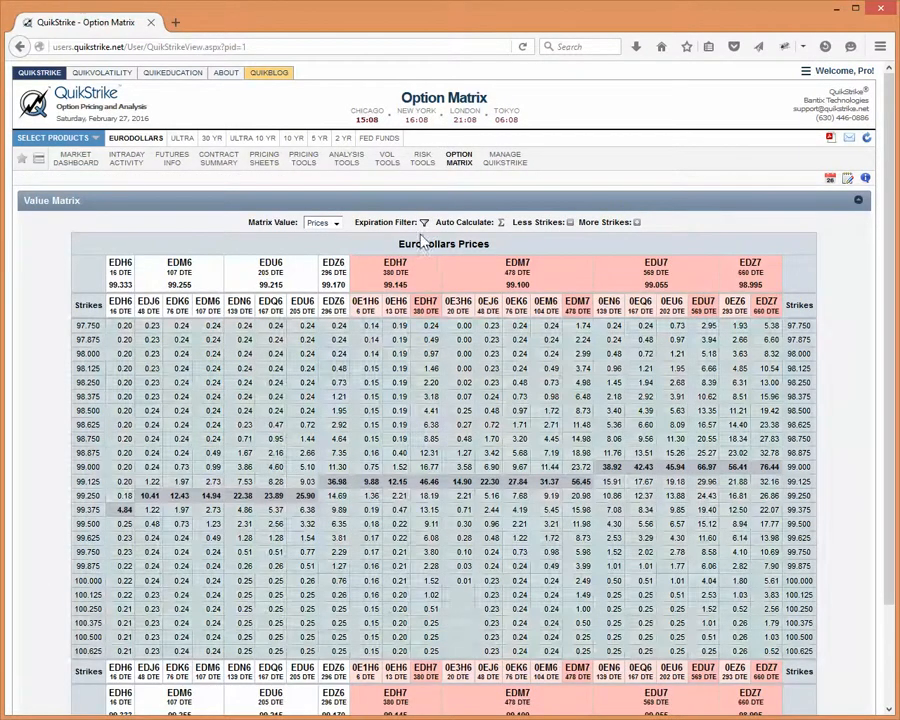
{"action": "mouse_move", "coordinate": [348, 244]}
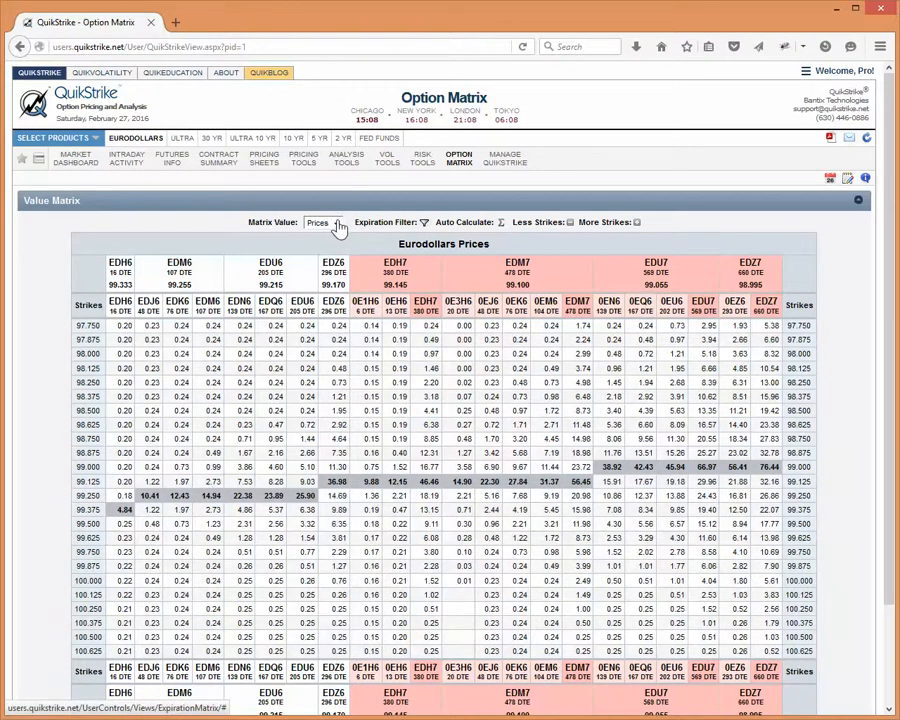
Step: Review the Matrix Value choices and the Option Matrix view list without changing anything
{"action": "left_click", "coordinate": [330, 222]}
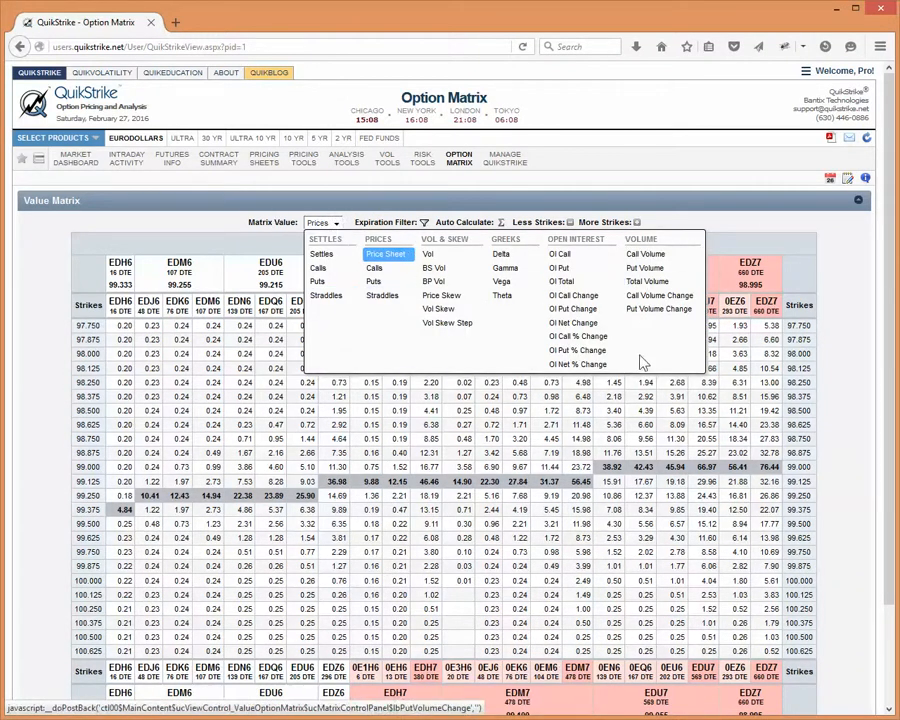
{"action": "mouse_move", "coordinate": [318, 268]}
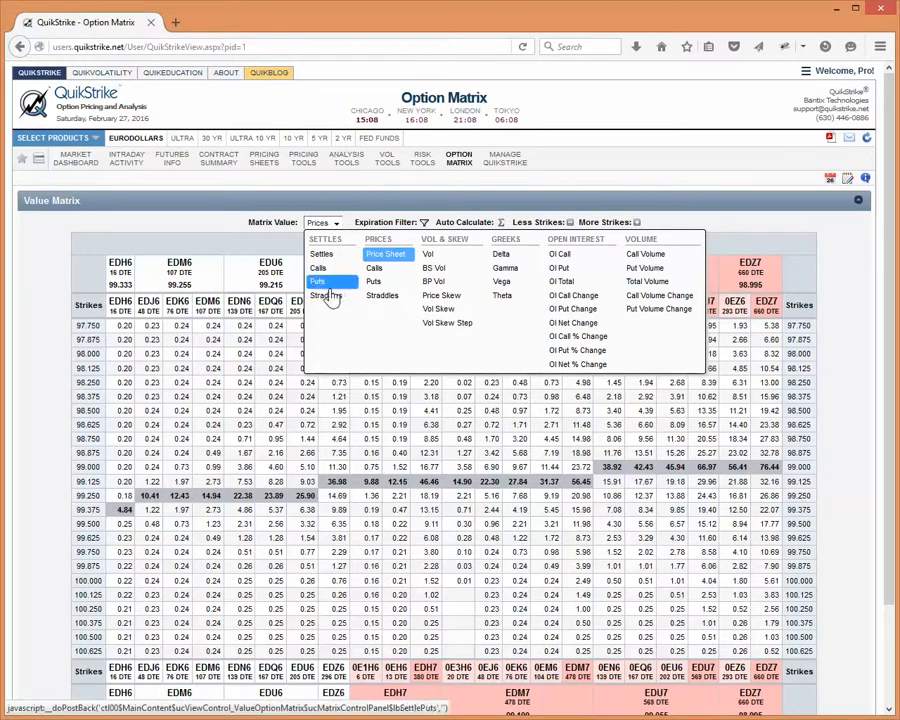
{"action": "mouse_move", "coordinate": [580, 364]}
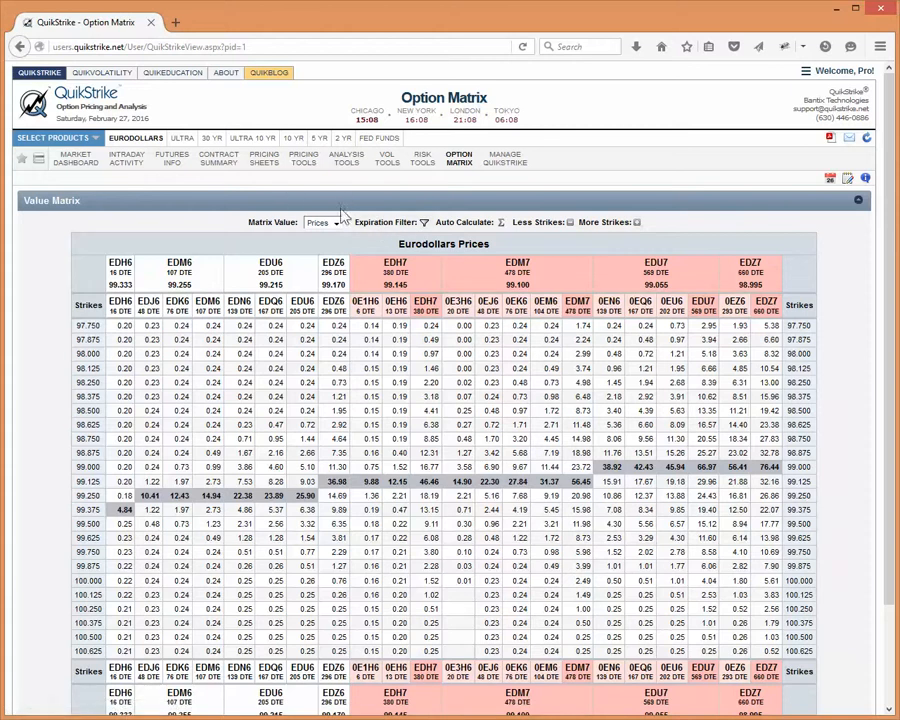
{"action": "left_click", "coordinate": [460, 158]}
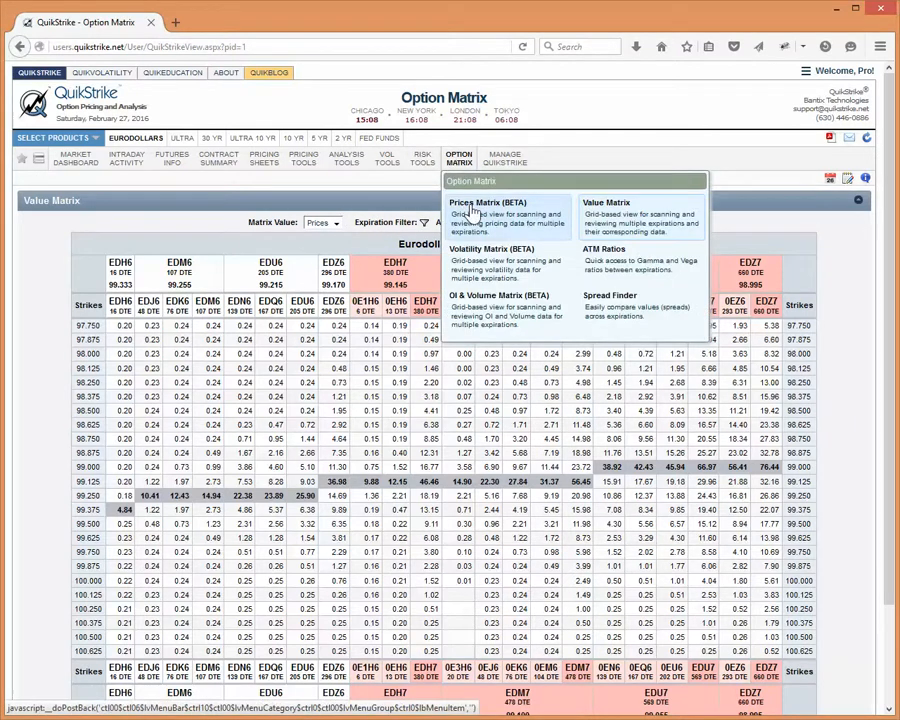
{"action": "left_click", "coordinate": [336, 222]}
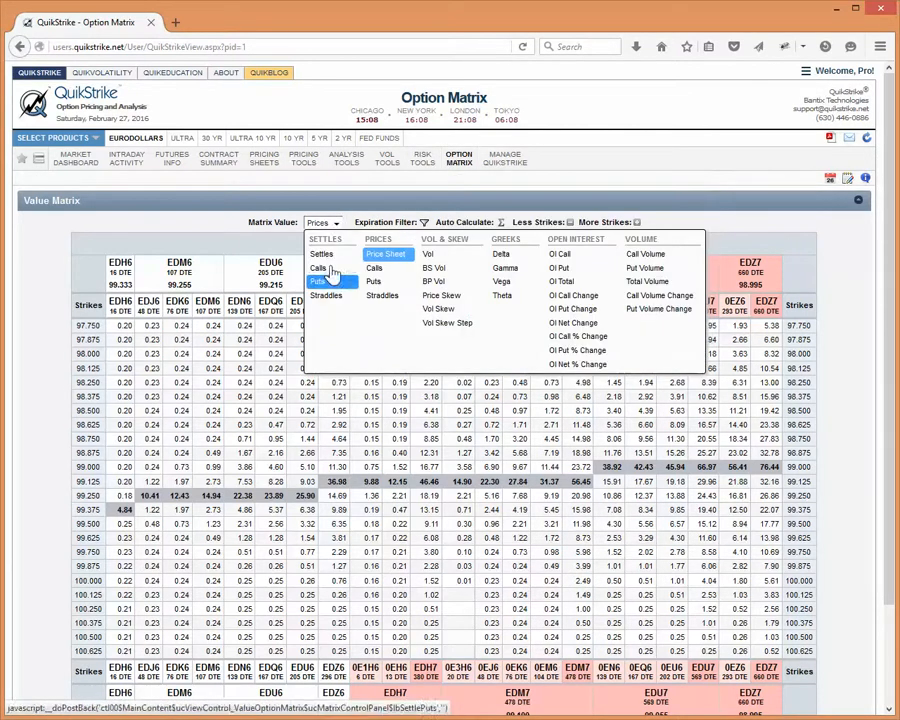
{"action": "left_click", "coordinate": [460, 158]}
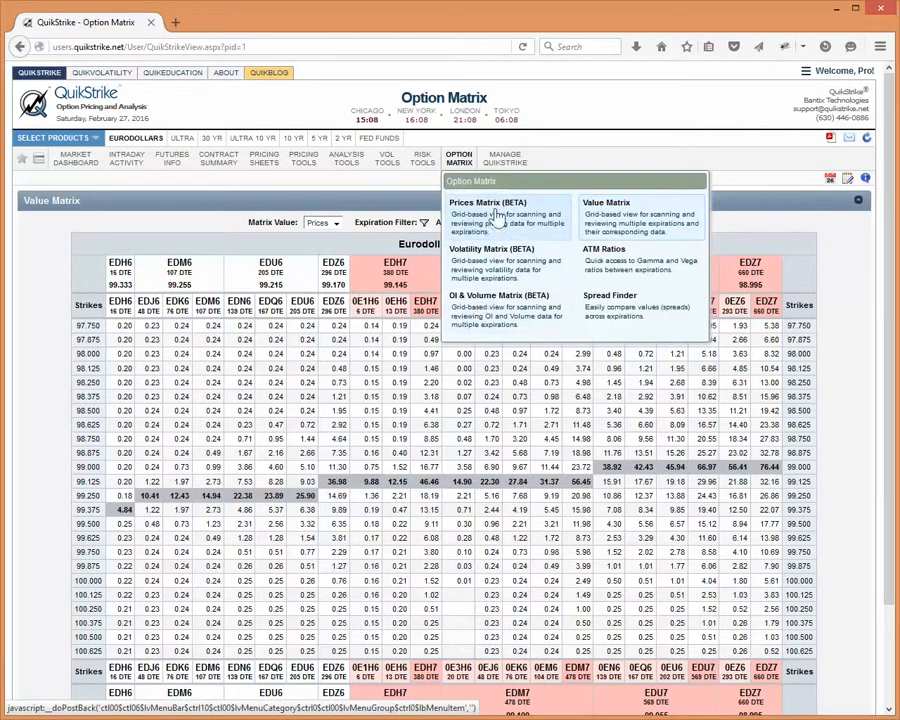
{"action": "mouse_move", "coordinate": [478, 236]}
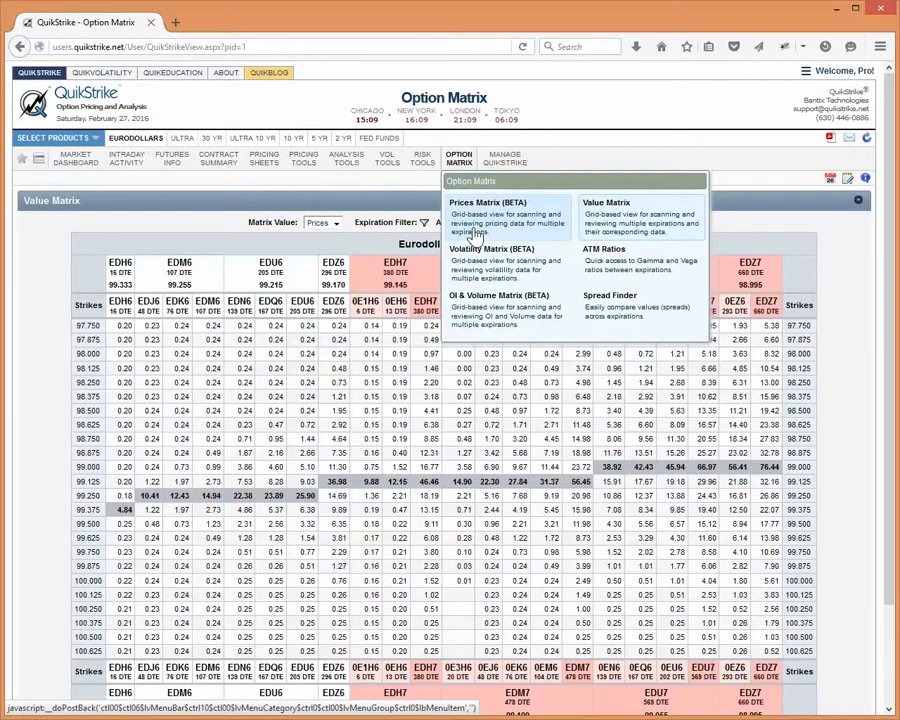
{"action": "mouse_move", "coordinate": [470, 224]}
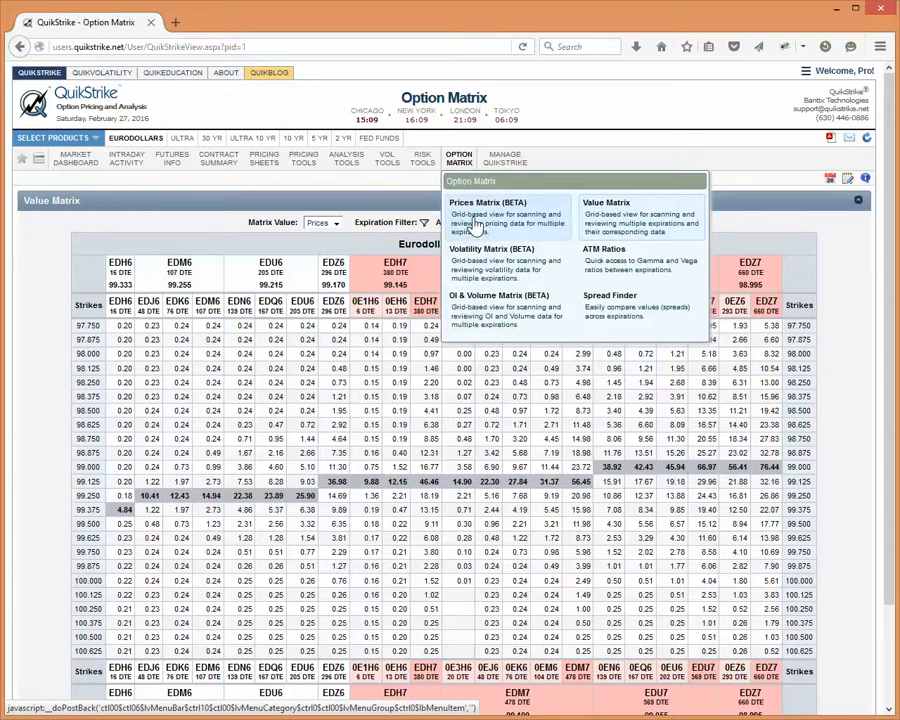
Step: Switch to the Prices Matrix (BETA) view and review its left-side price categories
{"action": "left_click", "coordinate": [488, 202]}
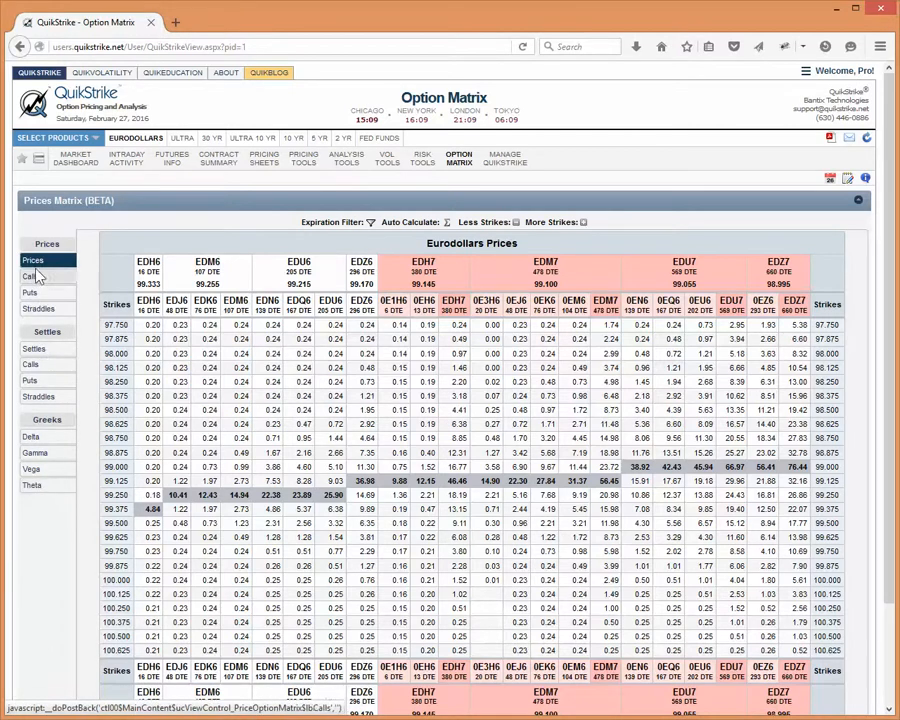
{"action": "mouse_move", "coordinate": [40, 288]}
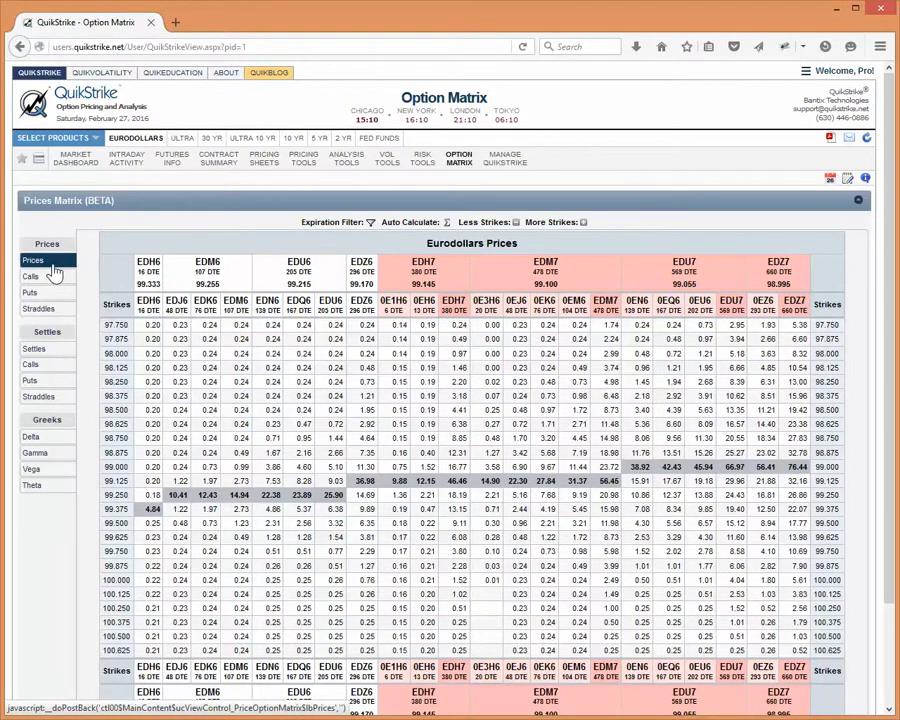
{"action": "left_click", "coordinate": [32, 276]}
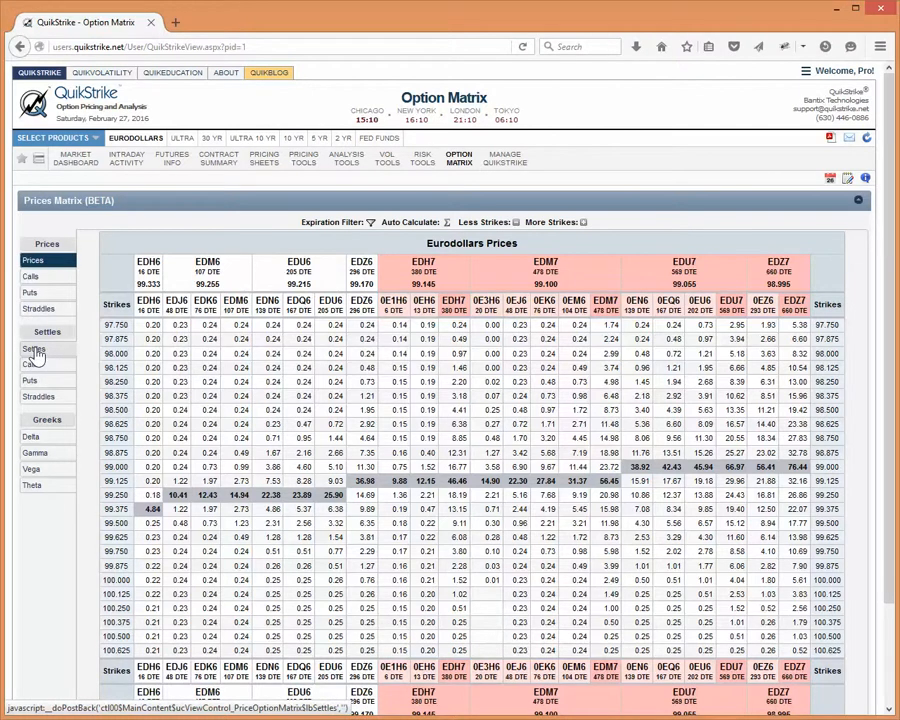
Step: Cycle the matrix through Settles and Delta back to Prices, then chart the EDM6 underlying future
{"action": "left_click", "coordinate": [34, 348]}
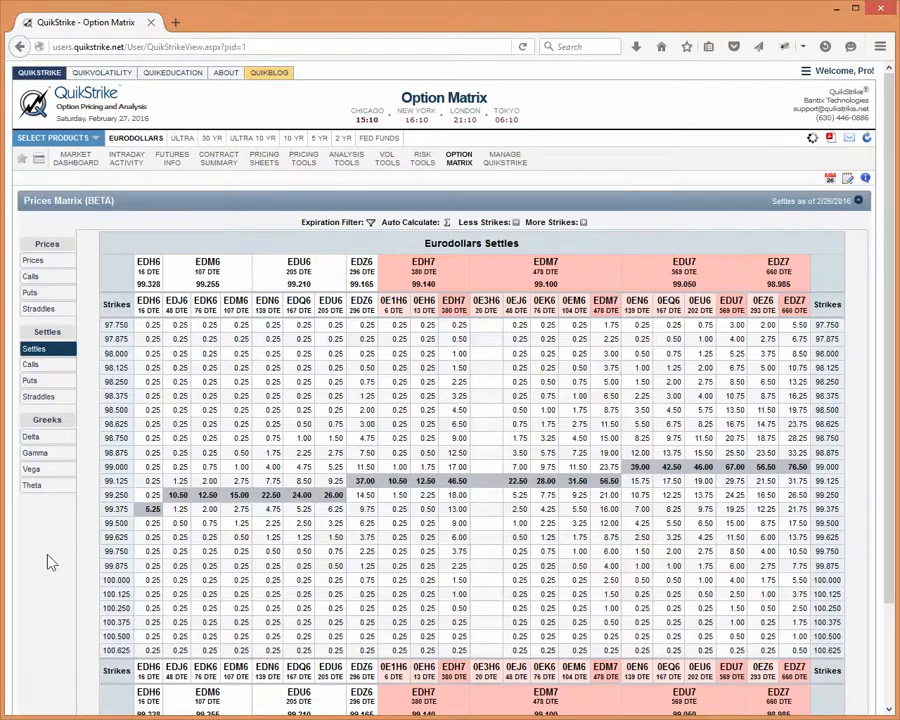
{"action": "left_click", "coordinate": [32, 436]}
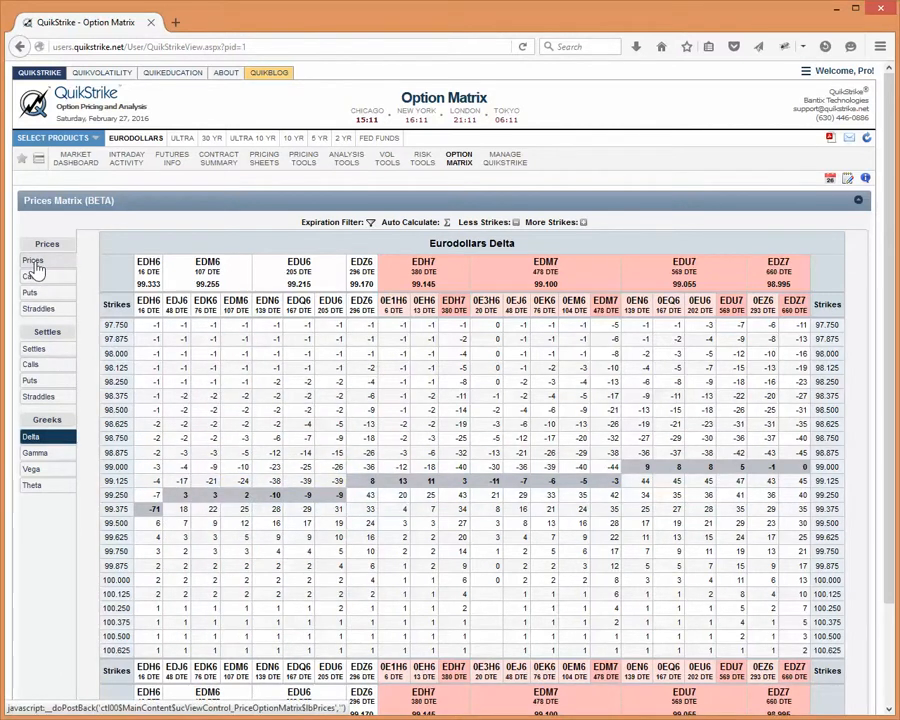
{"action": "left_click", "coordinate": [32, 260]}
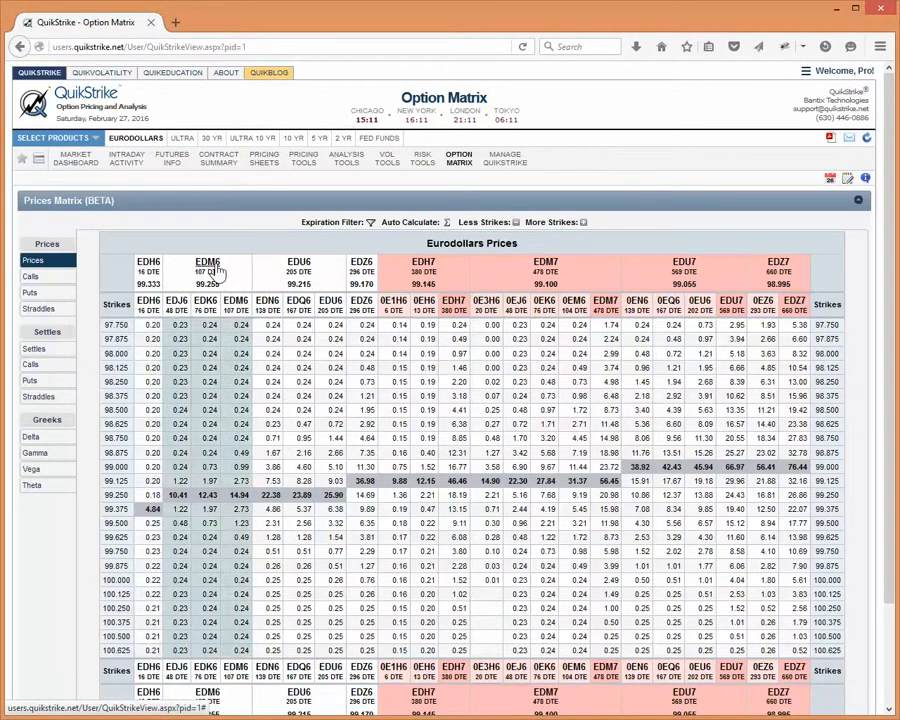
{"action": "left_click", "coordinate": [206, 276]}
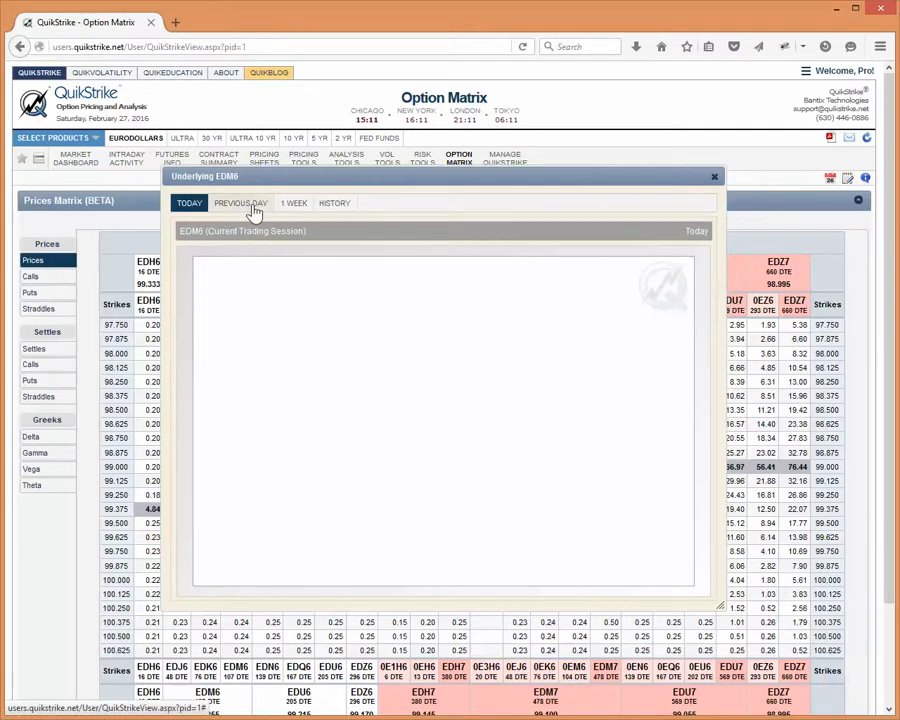
Step: View the EDM6 previous-day session, then close the chart to return to the Prices Matrix
{"action": "left_click", "coordinate": [240, 204]}
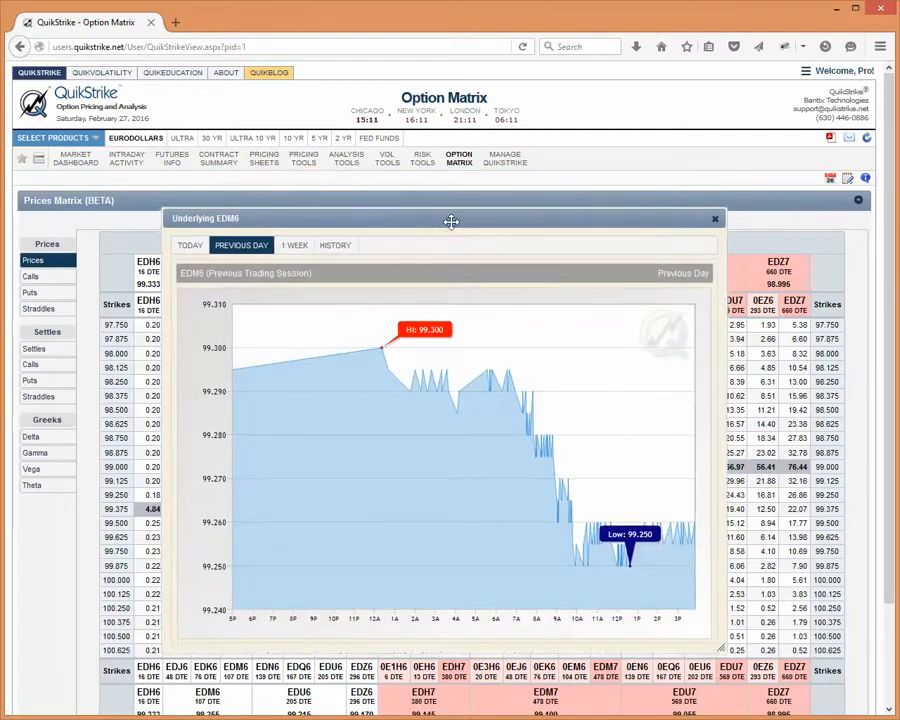
{"action": "left_click_drag", "start_coordinate": [450, 220], "coordinate": [458, 232]}
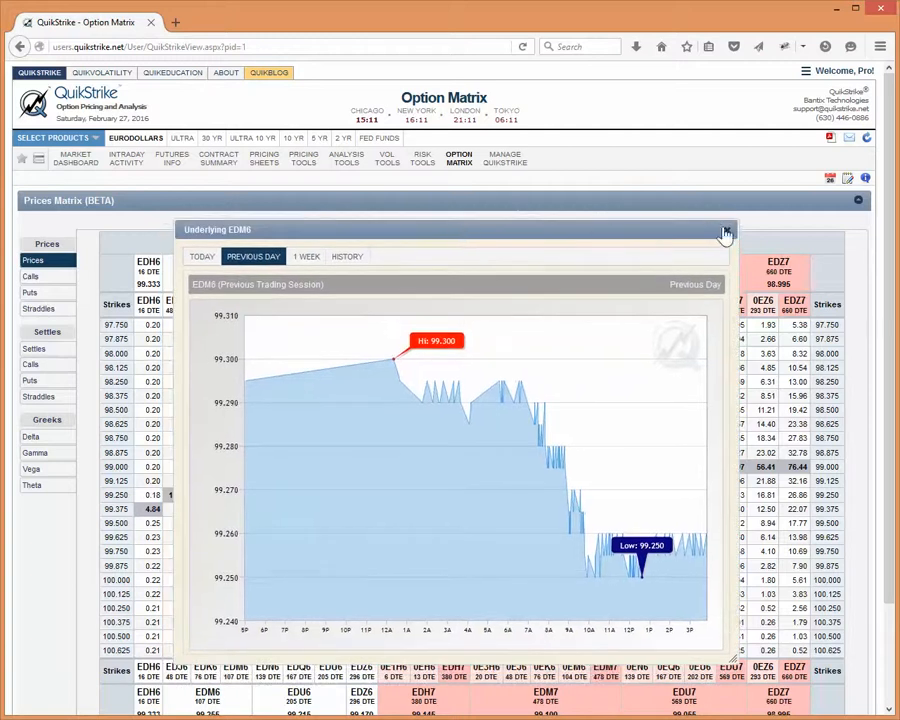
{"action": "left_click", "coordinate": [724, 232]}
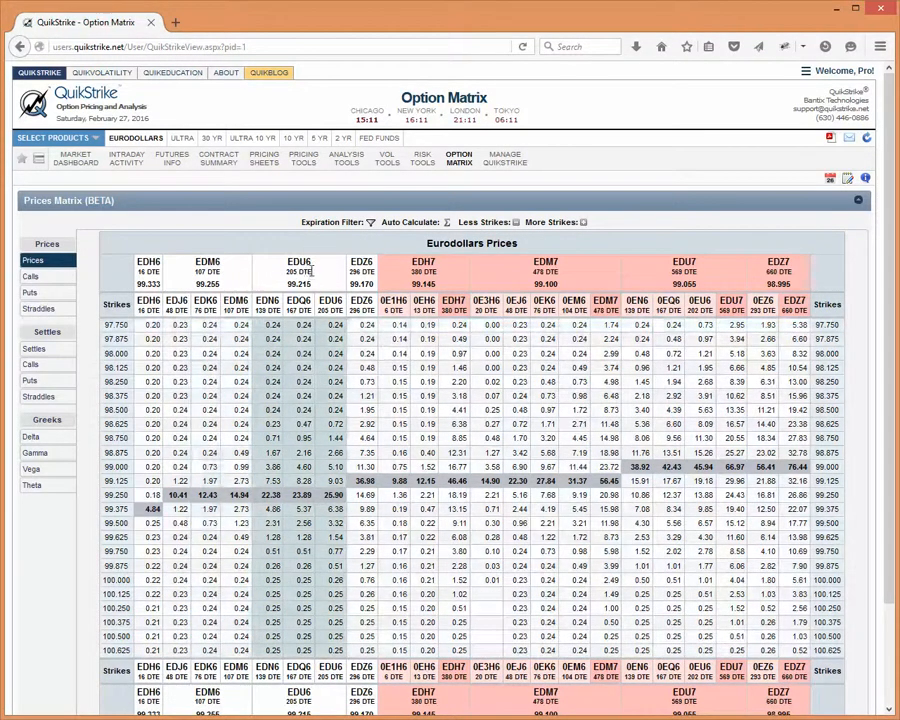
{"action": "mouse_move", "coordinate": [236, 310]}
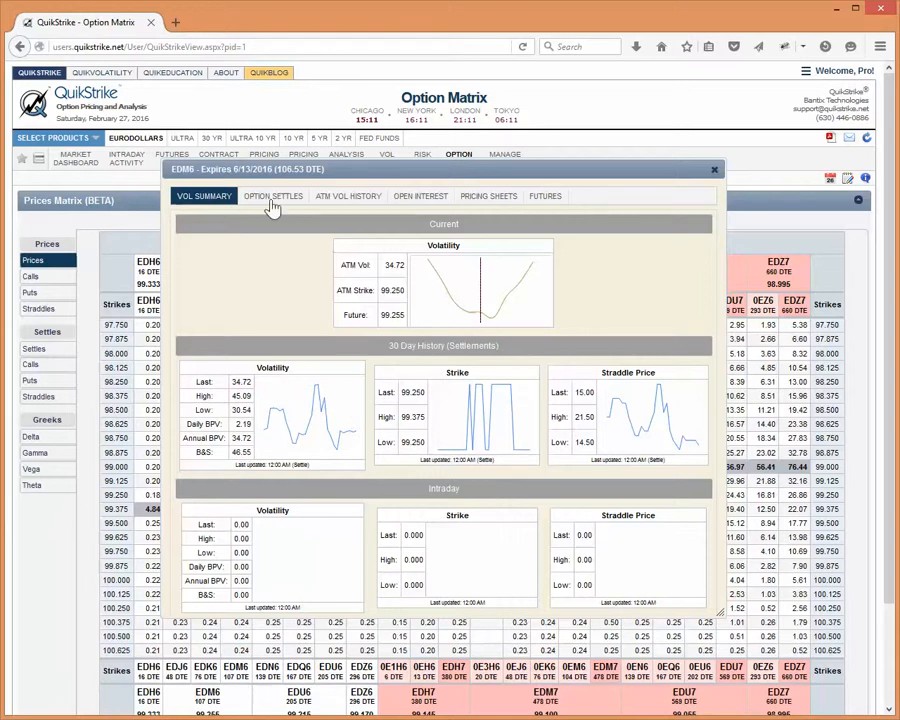
{"action": "mouse_move", "coordinate": [708, 168]}
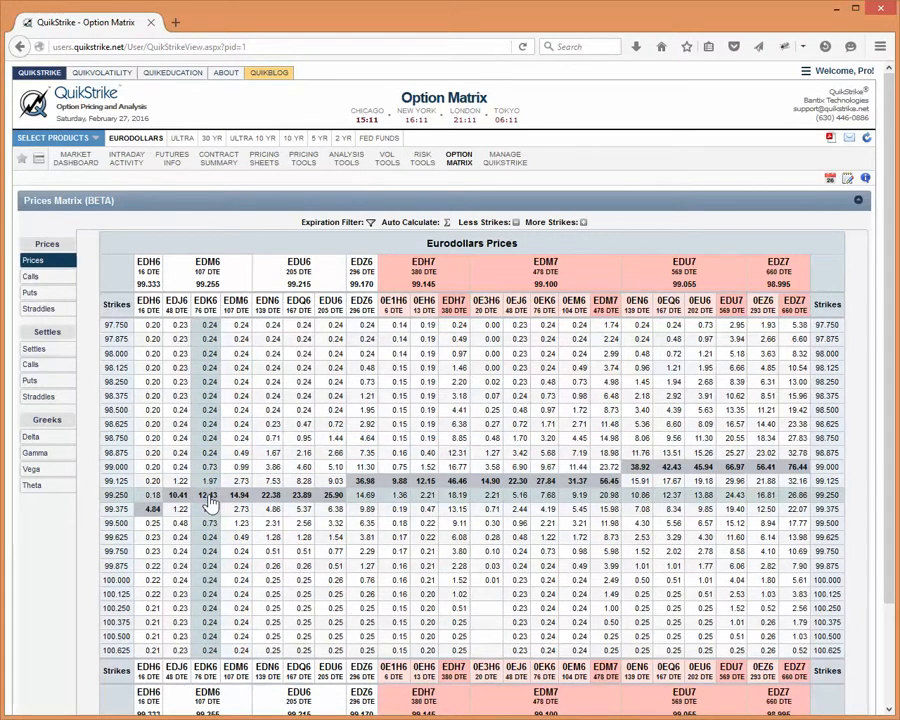
Step: Show the Strike Detail for the EDK6 99.125 strike
{"action": "left_click", "coordinate": [210, 496]}
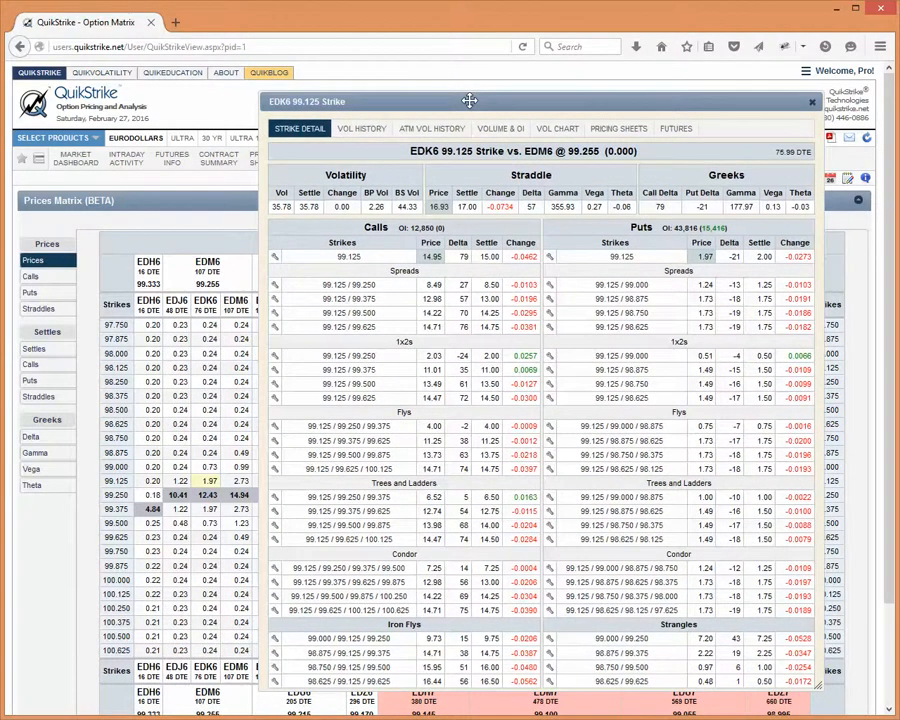
Step: Close the EDK6 detail, review the EDJ6 98.875 Strike Detail, then close it
{"action": "left_click", "coordinate": [210, 452]}
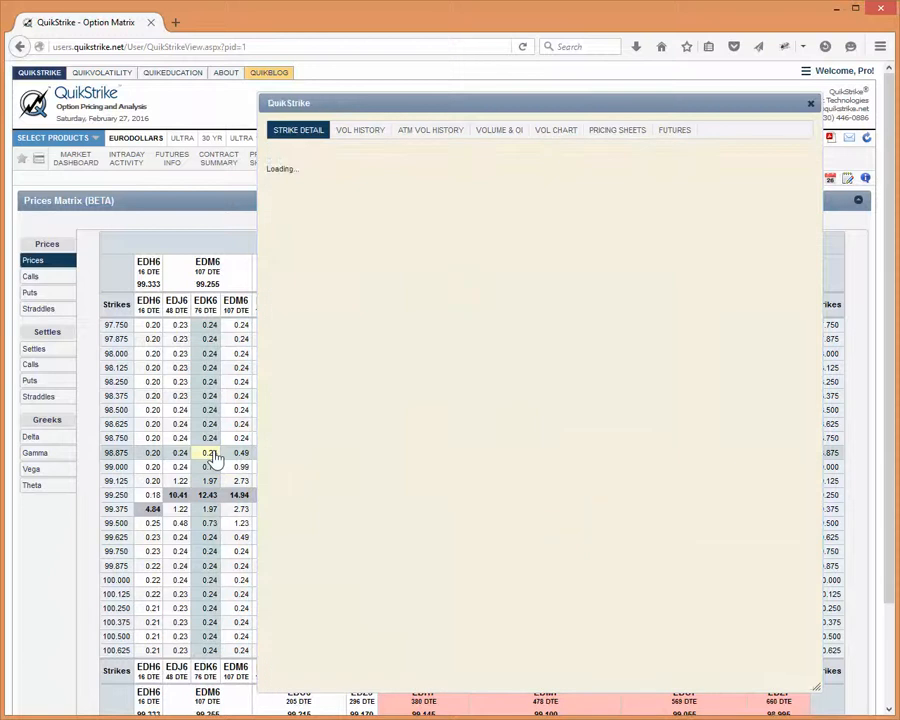
{"action": "left_click", "coordinate": [208, 452]}
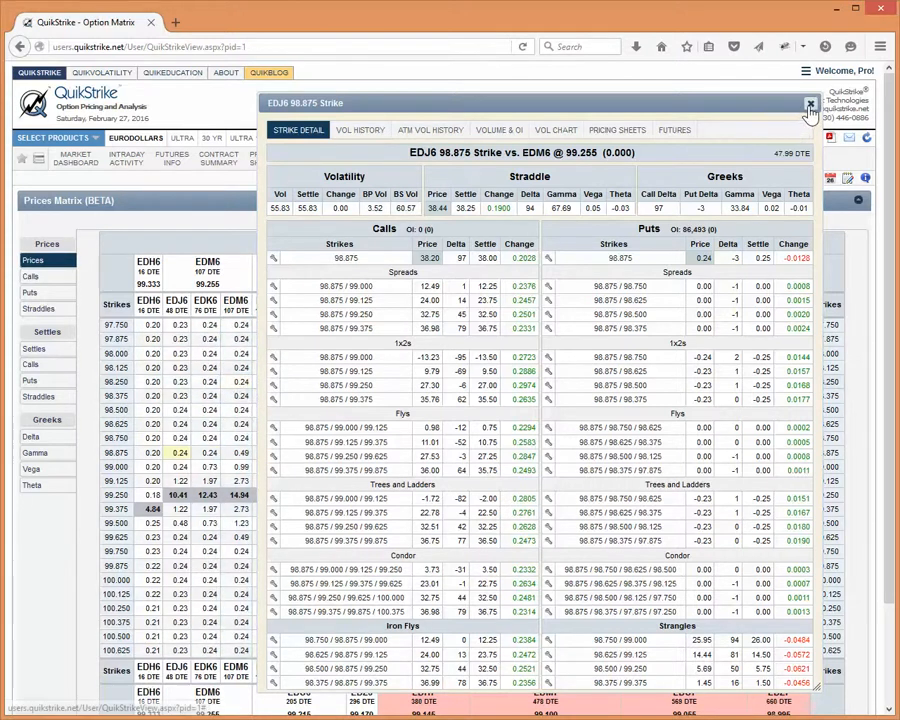
{"action": "left_click", "coordinate": [808, 104]}
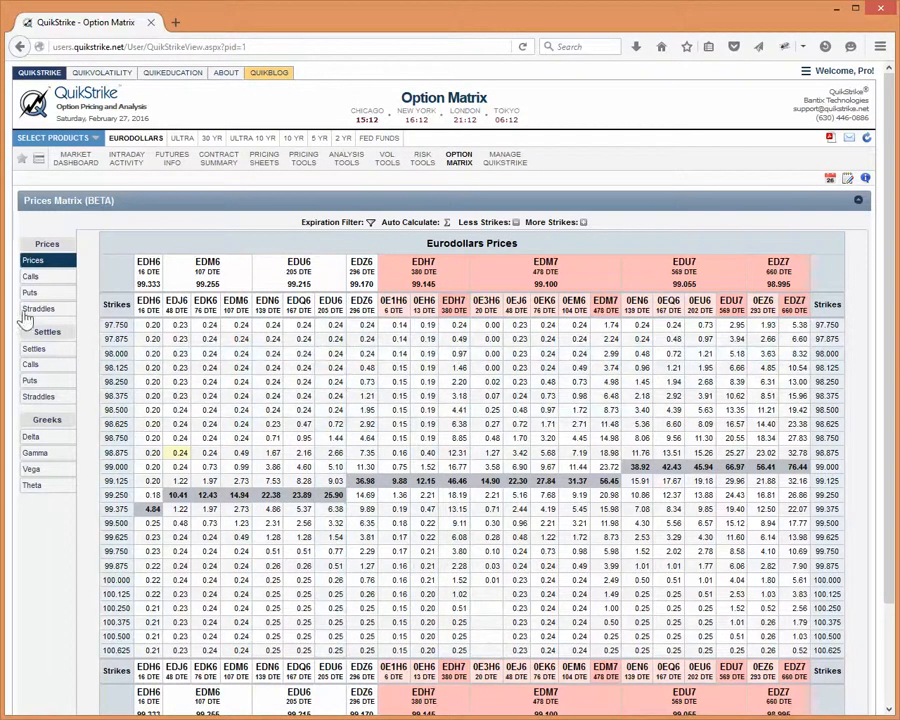
{"action": "mouse_move", "coordinate": [48, 490]}
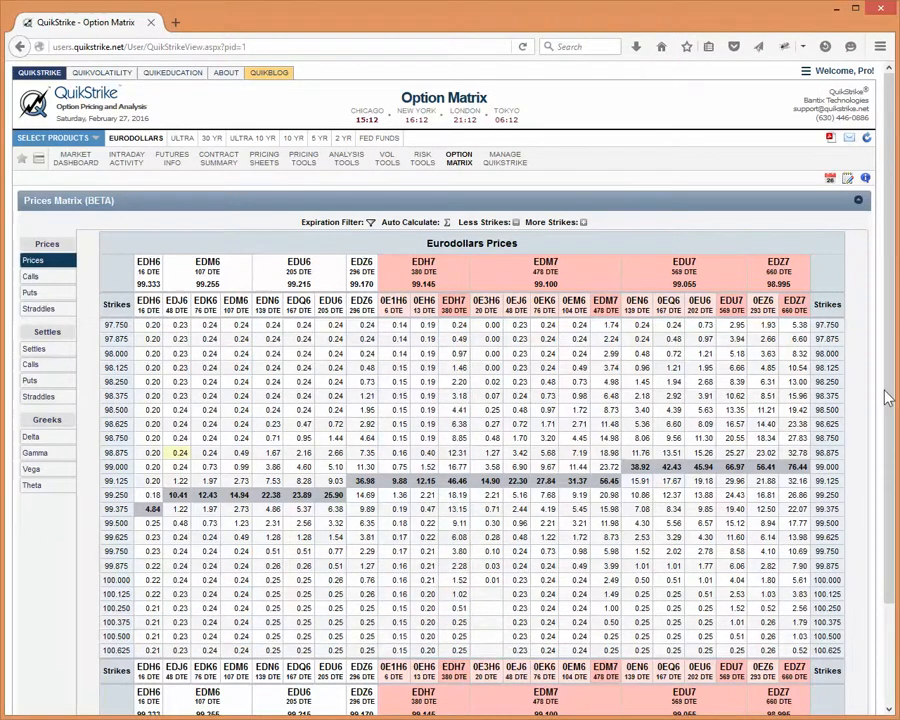
Step: Scroll down the Eurodollar Prices Matrix
{"action": "scroll", "scroll_direction": "down", "scroll_amount": 3}
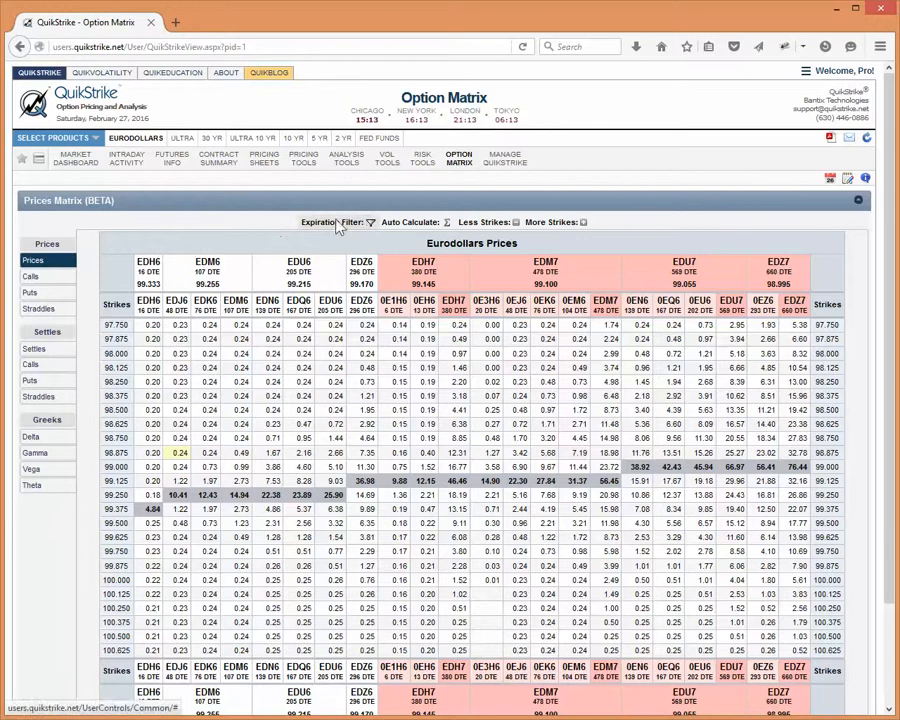
{"action": "mouse_move", "coordinate": [436, 240]}
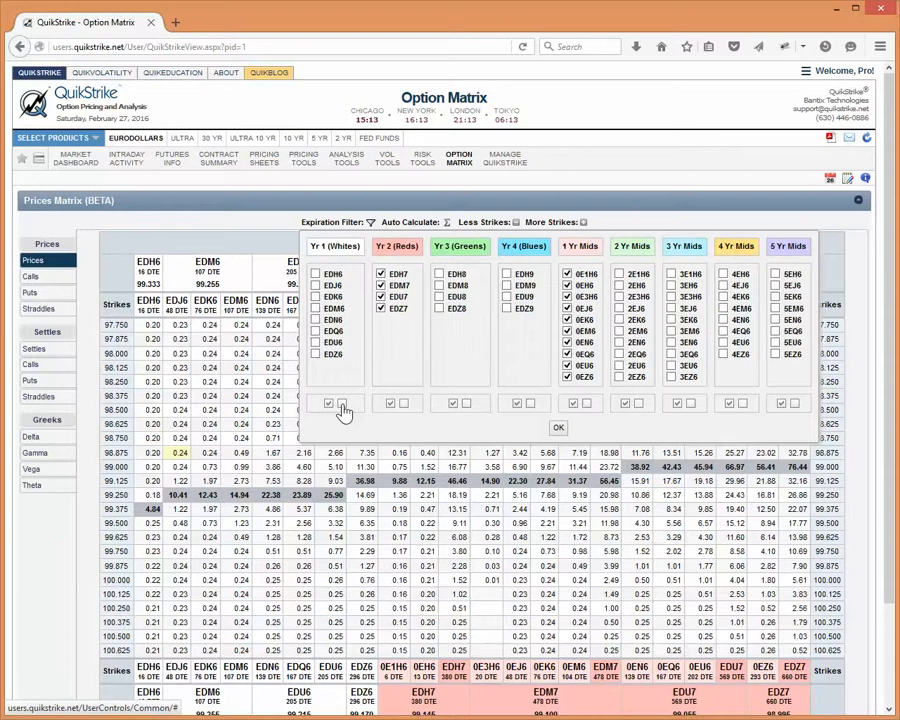
Step: Clear all expiration years, then filter the matrix to Yr 4 (Blues) EDH9–EDZ9 with mid-curves
{"action": "left_click", "coordinate": [328, 404]}
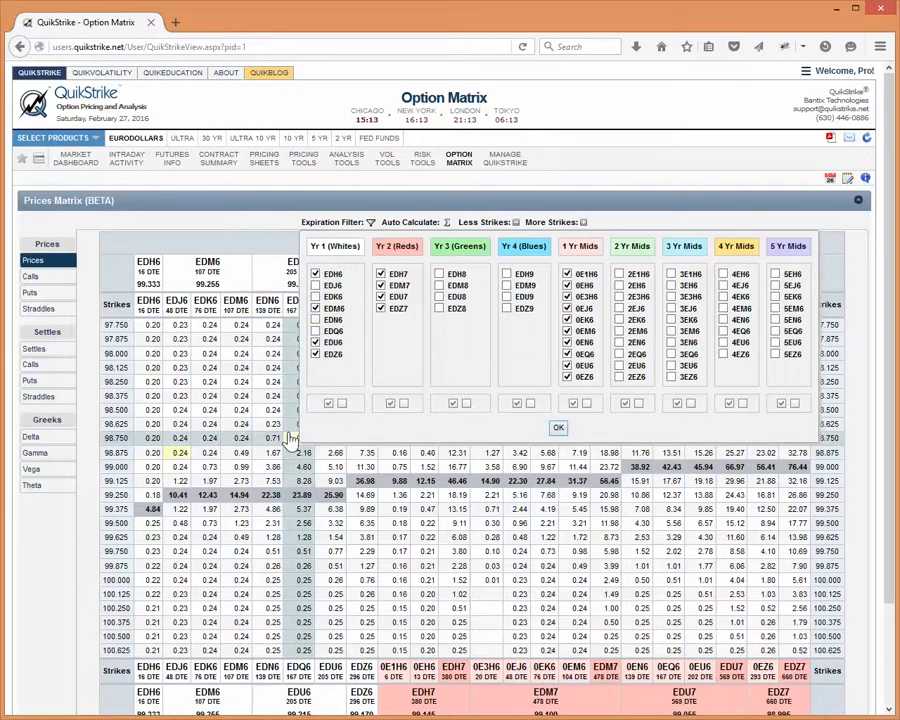
{"action": "left_click", "coordinate": [558, 428]}
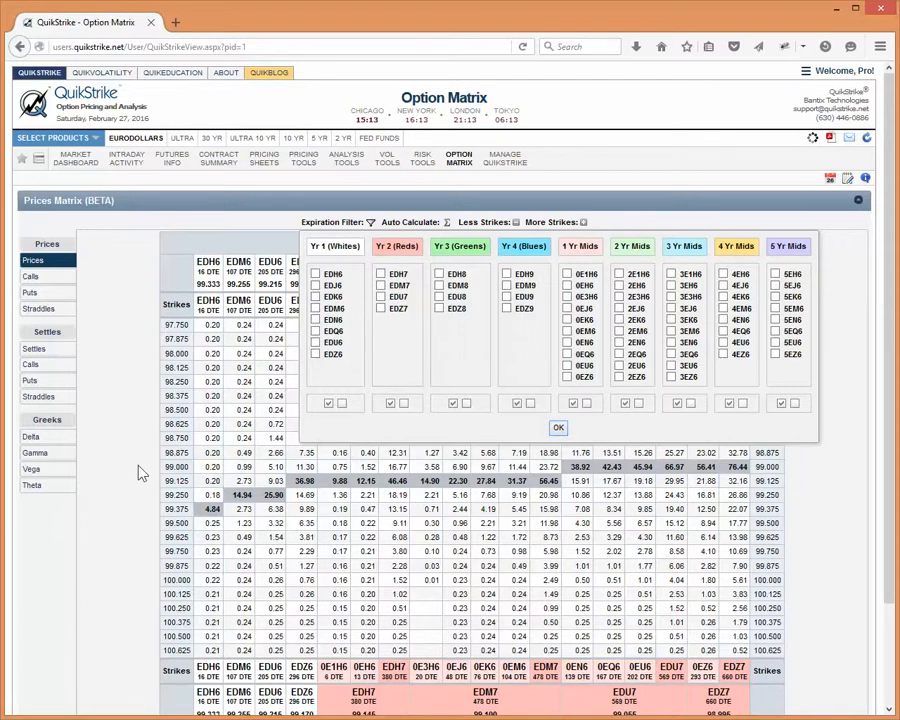
{"action": "left_click", "coordinate": [558, 428]}
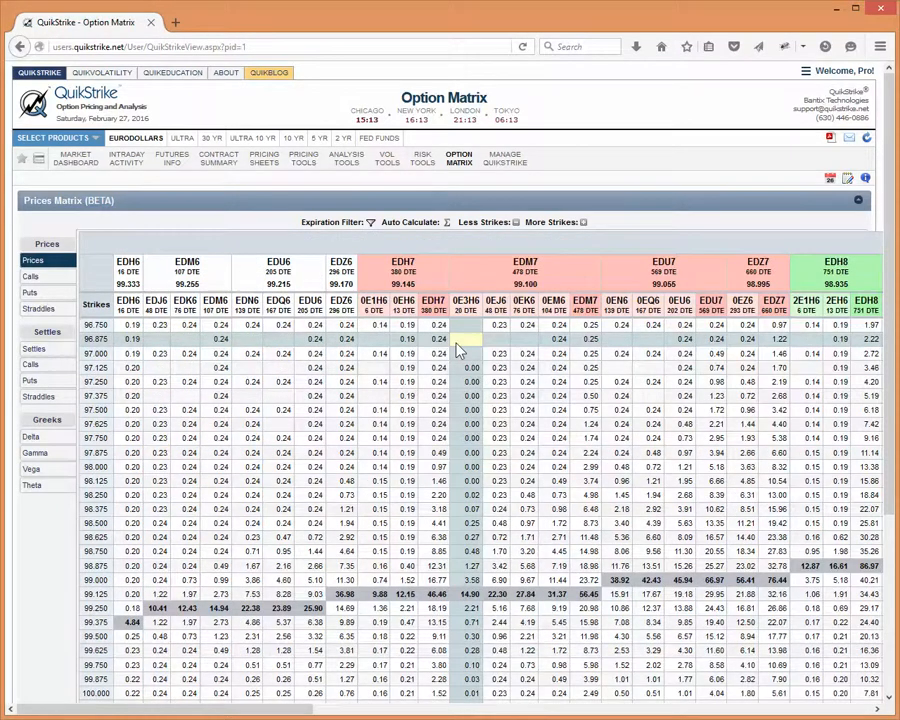
{"action": "left_click", "coordinate": [370, 222]}
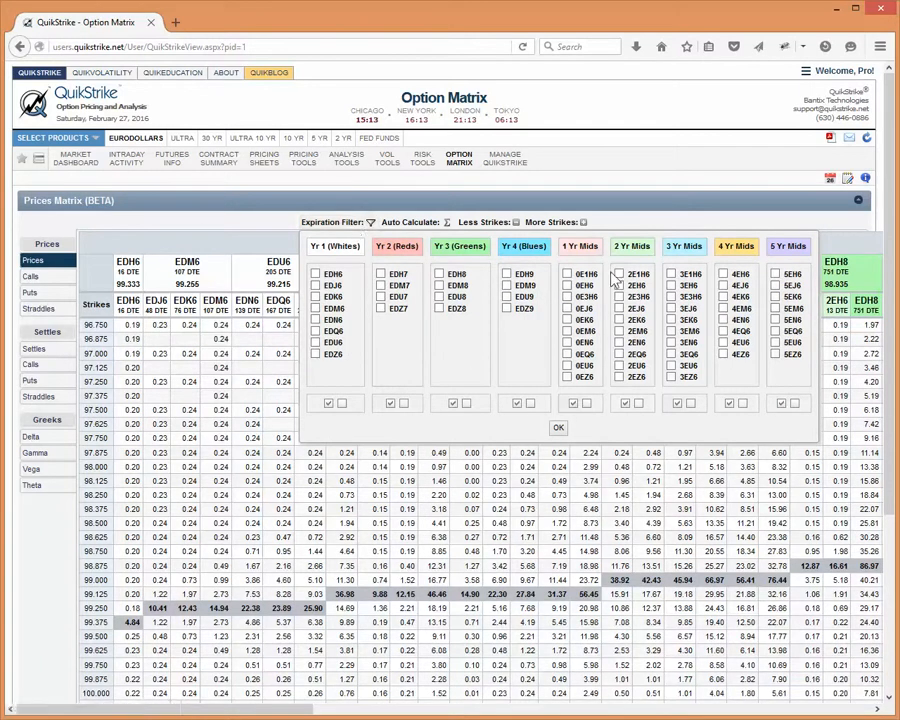
{"action": "mouse_move", "coordinate": [500, 330]}
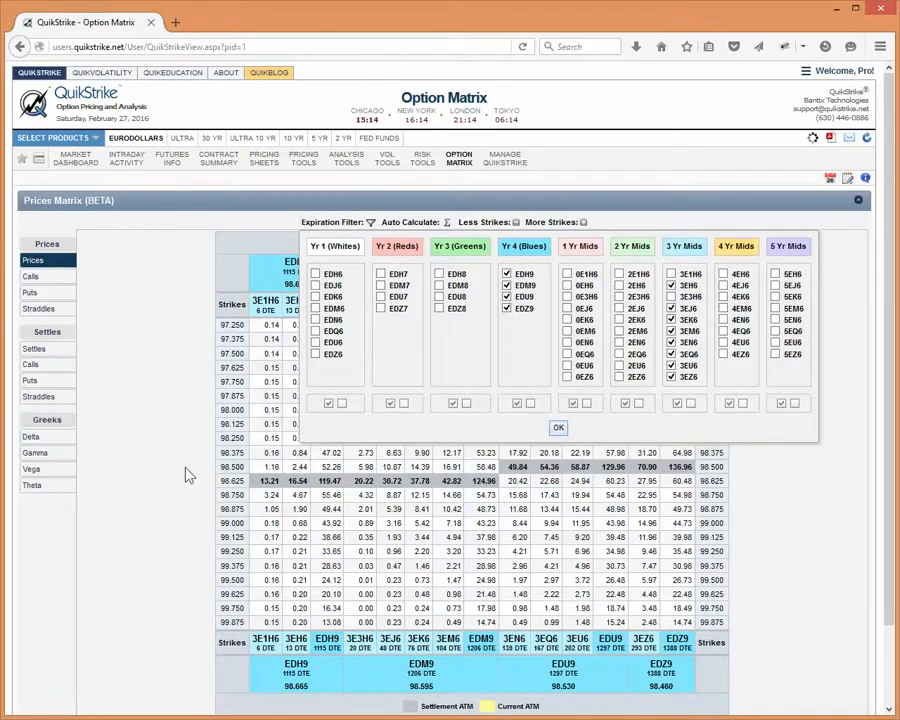
{"action": "left_click", "coordinate": [558, 428]}
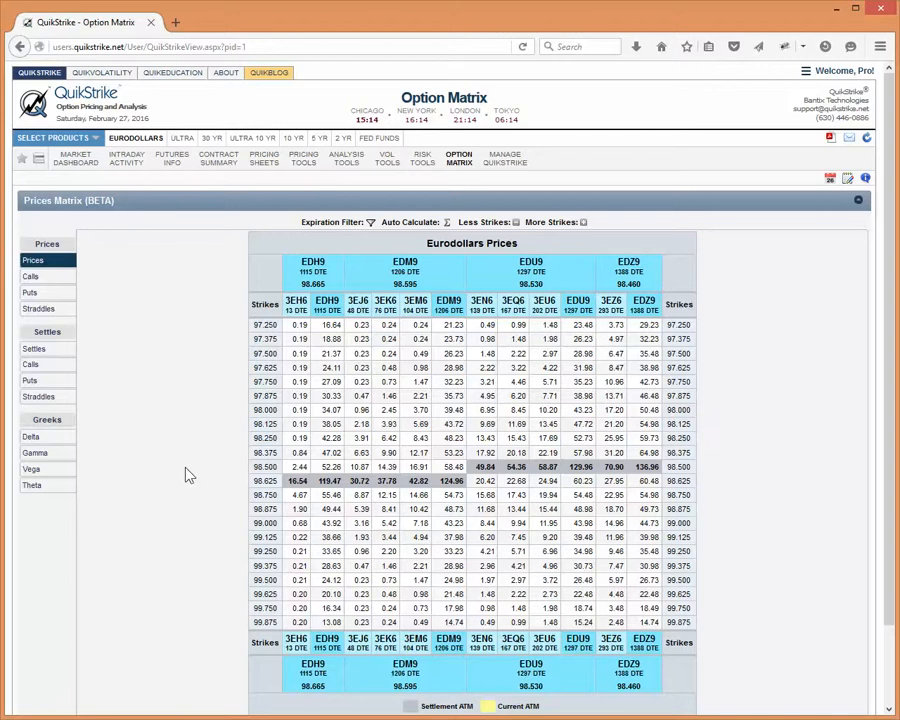
{"action": "mouse_move", "coordinate": [170, 472]}
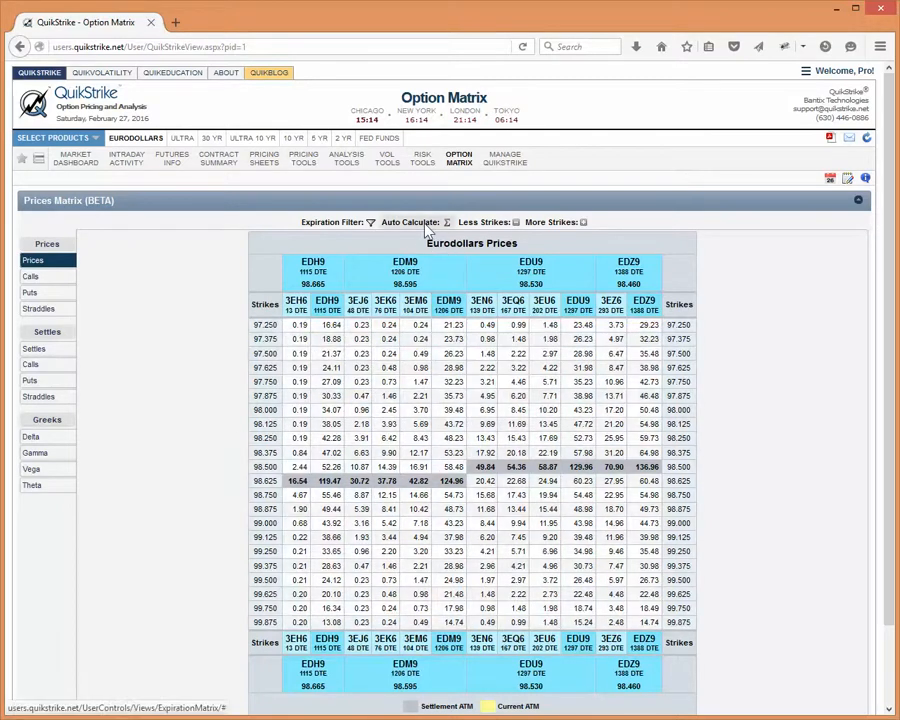
Step: Turn on group, row and column totals in Auto Calculate for the Prices Matrix
{"action": "left_click", "coordinate": [448, 222]}
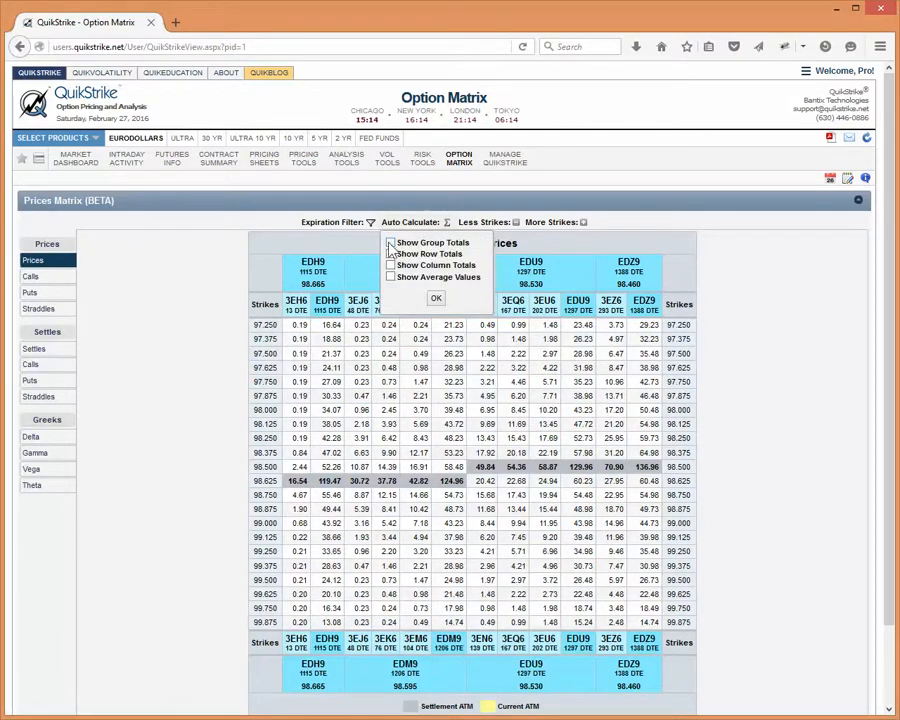
{"action": "left_click", "coordinate": [392, 242]}
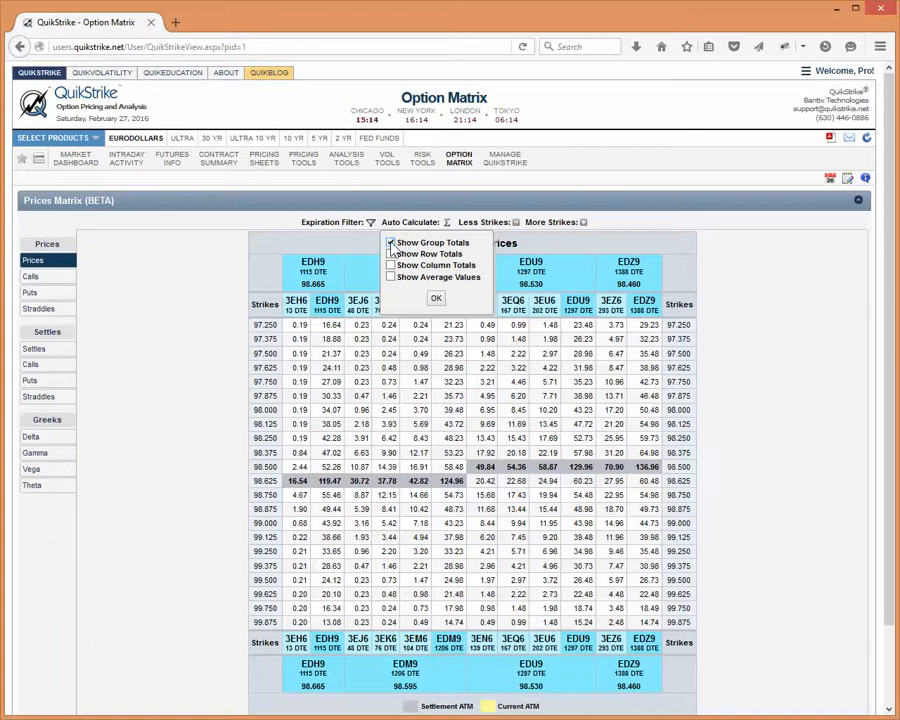
{"action": "left_click", "coordinate": [436, 298]}
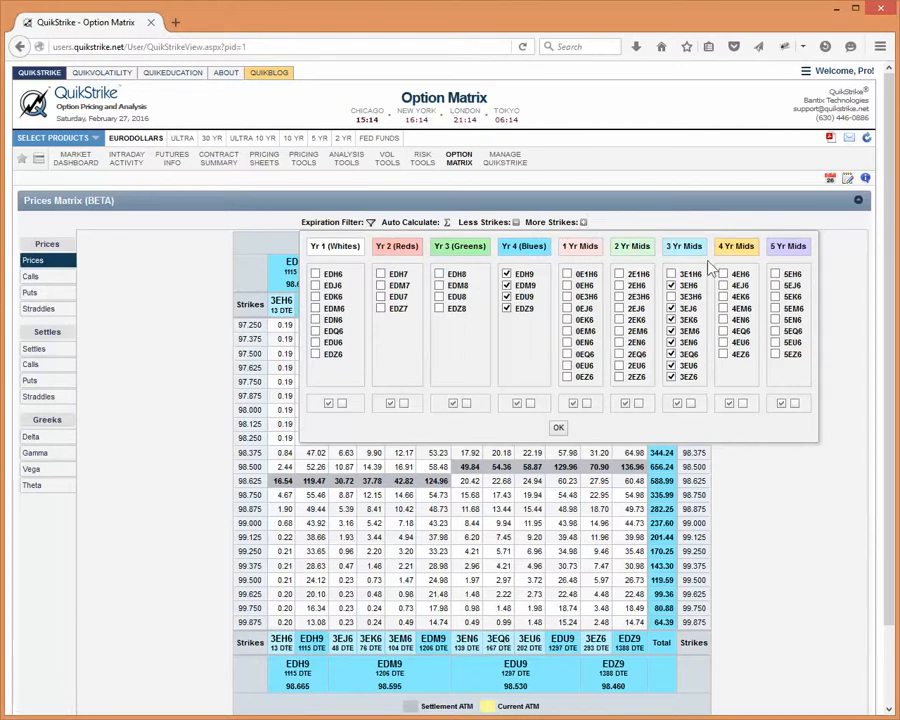
{"action": "left_click", "coordinate": [558, 428]}
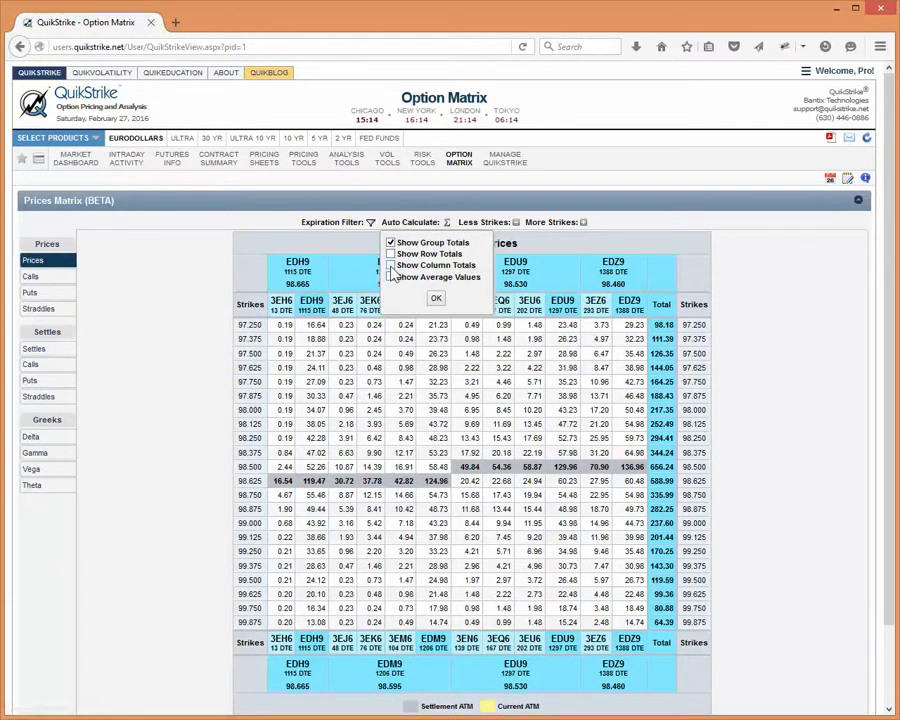
{"action": "left_click", "coordinate": [392, 264]}
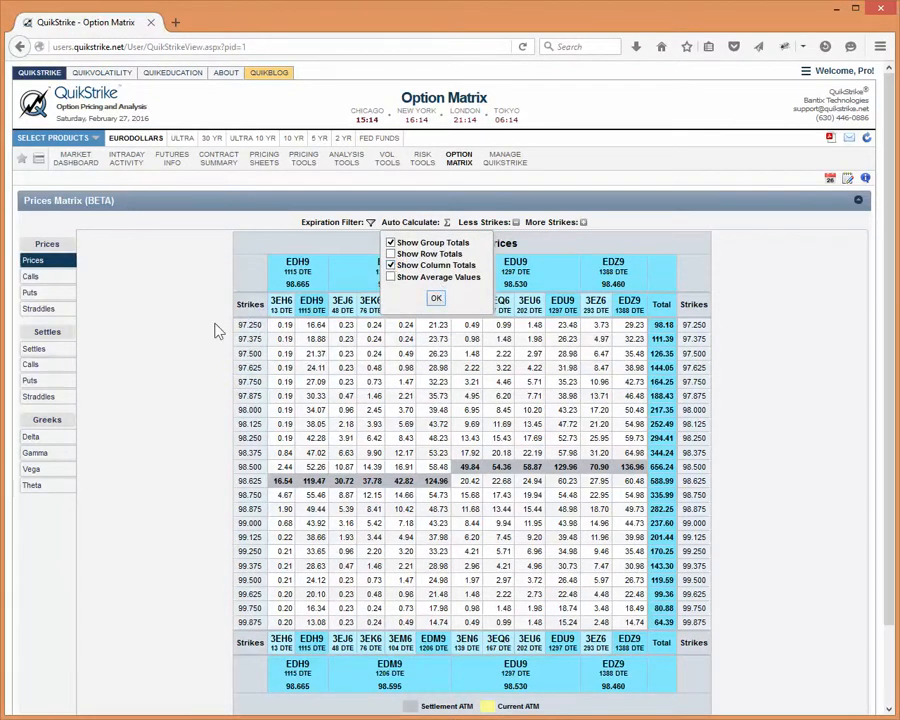
{"action": "left_click", "coordinate": [436, 298]}
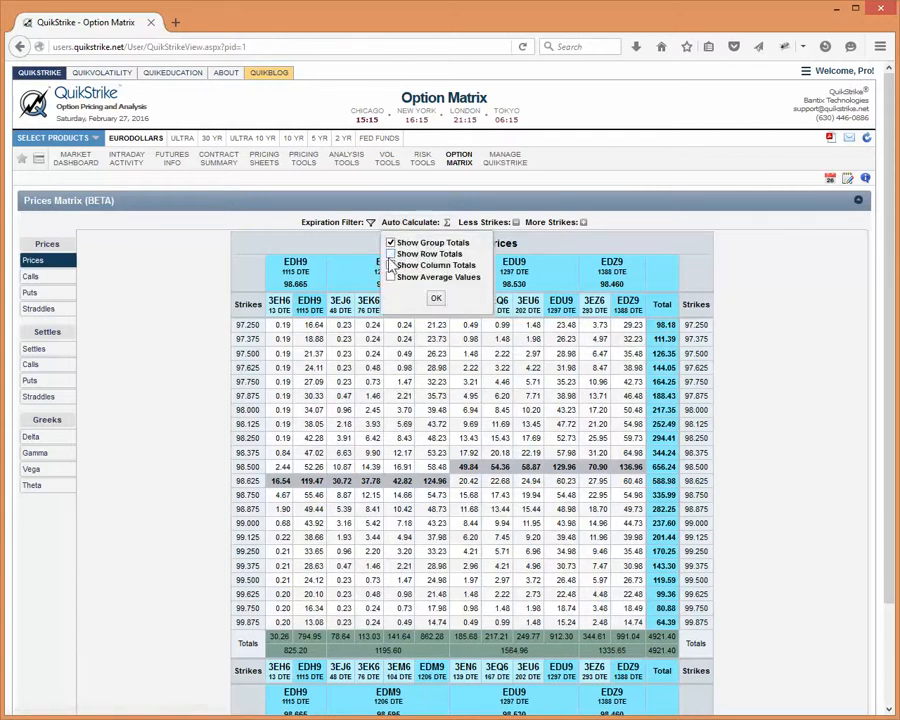
Step: Add the Yr 1 (Whites) 2016 expirations EDH6–EDZ6 alongside the 2019 ones
{"action": "left_click", "coordinate": [390, 264]}
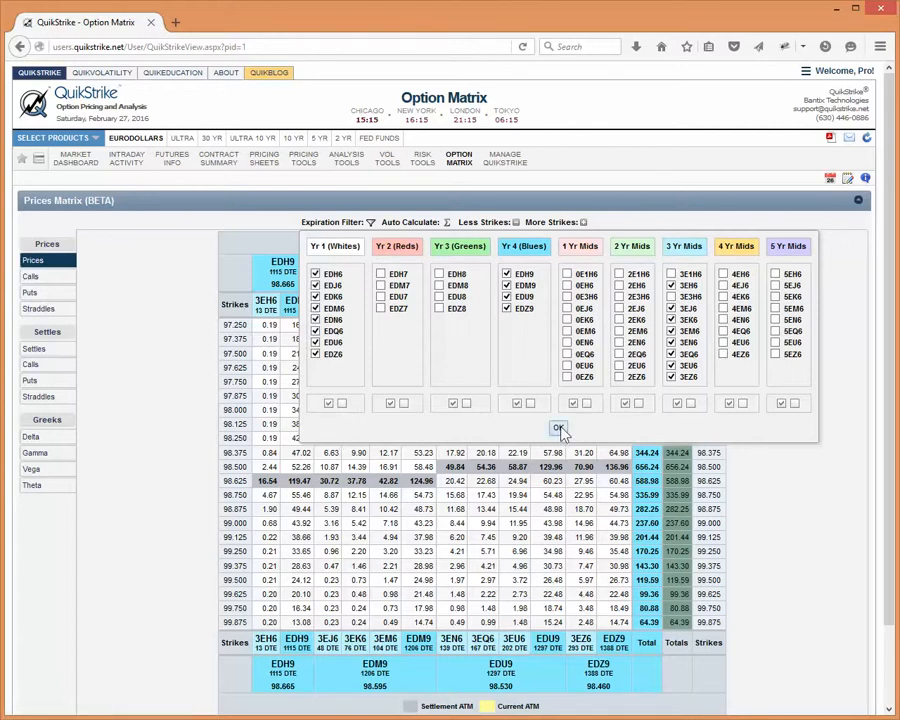
{"action": "left_click", "coordinate": [556, 428]}
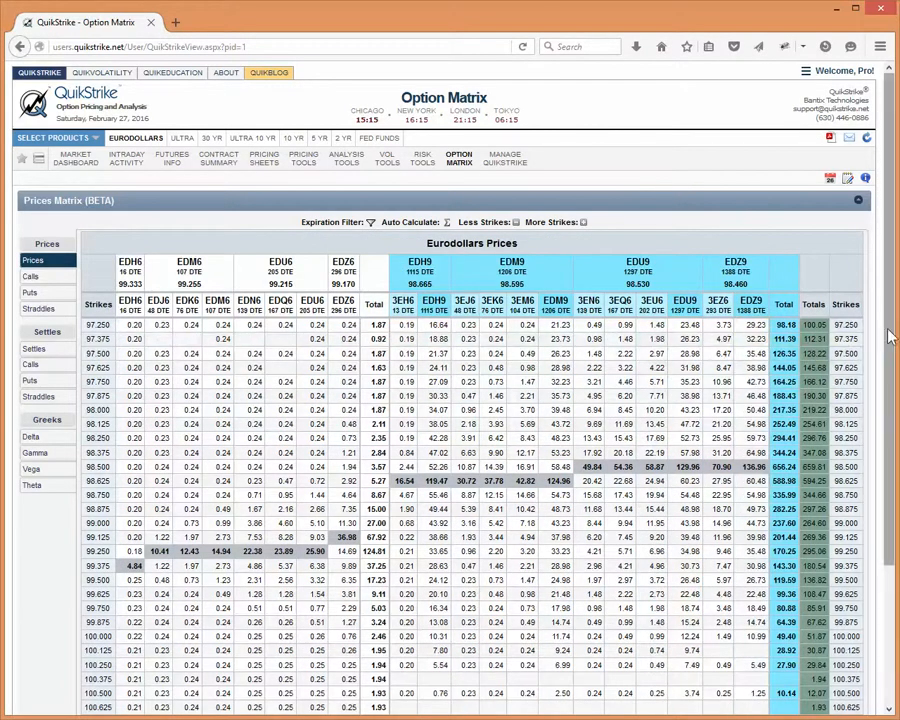
Step: Revisit the totals and expiration options, then enable More Strikes to widen the strike range
{"action": "scroll", "scroll_direction": "down", "scroll_amount": 3}
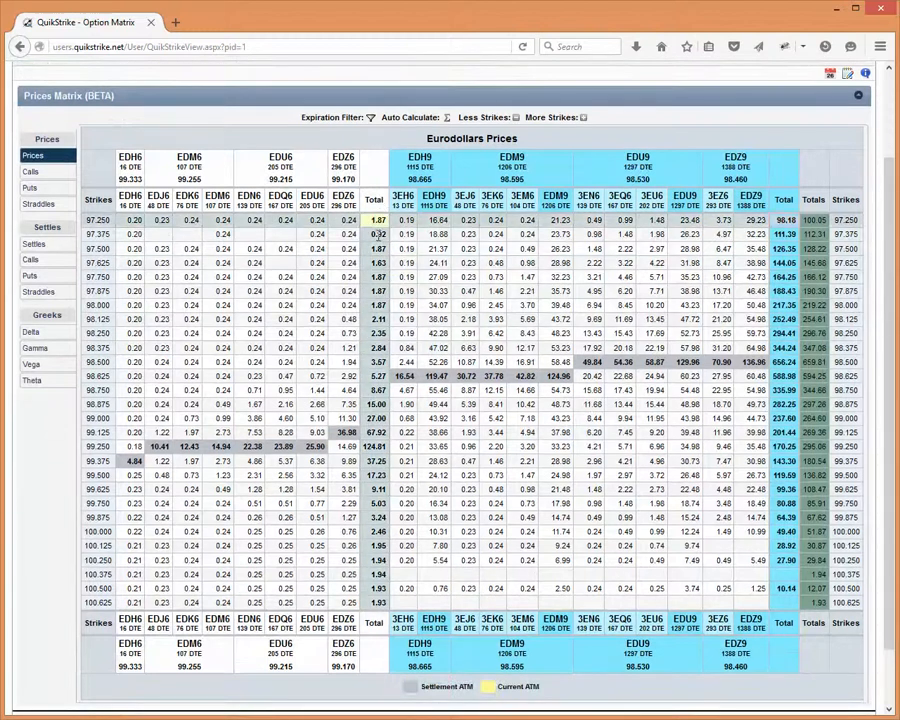
{"action": "left_click", "coordinate": [784, 200]}
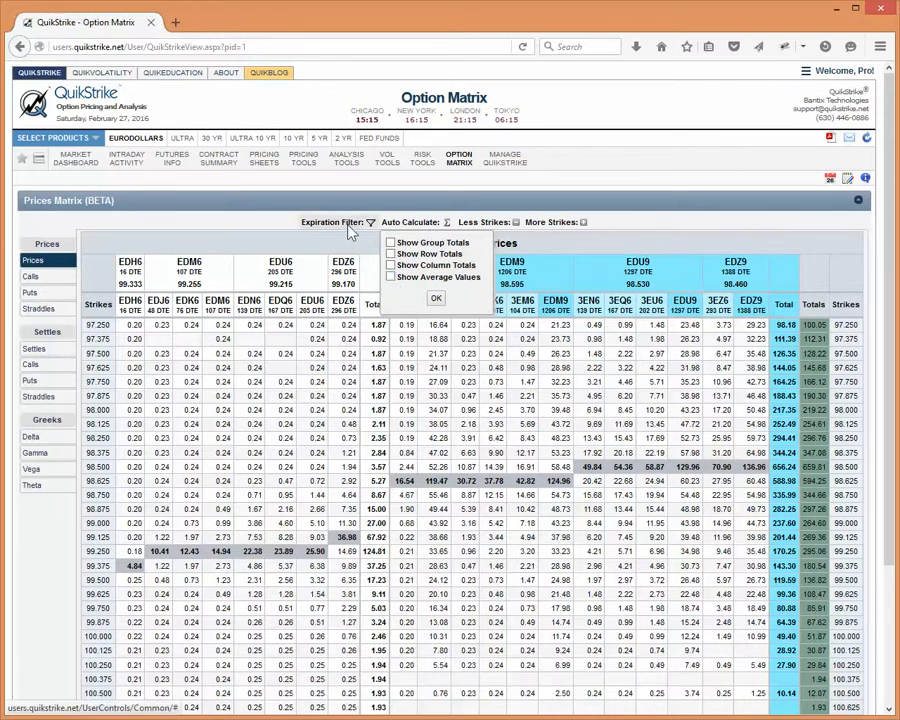
{"action": "left_click", "coordinate": [372, 222]}
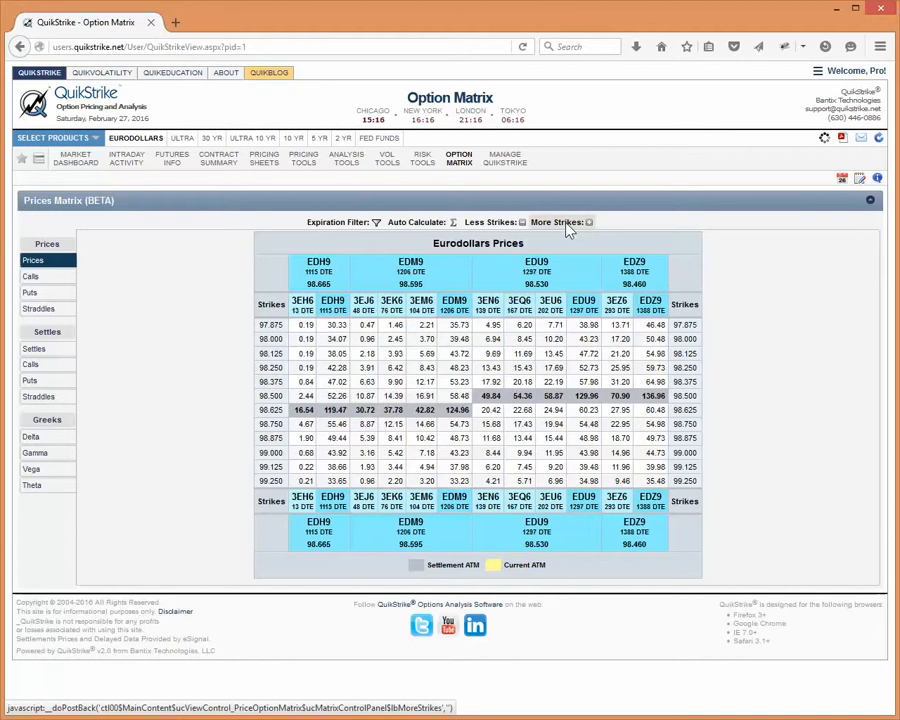
{"action": "left_click", "coordinate": [584, 222]}
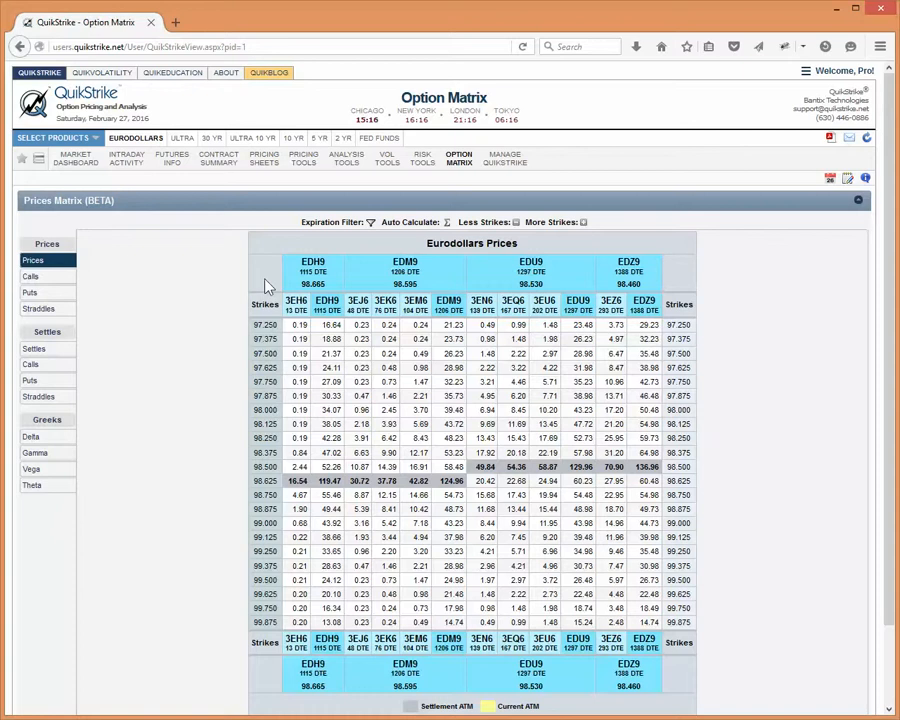
Step: Switch the Eurodollar view to the Volatility Matrix (BETA) for the EDH9–EDZ9 expirations
{"action": "left_click", "coordinate": [460, 158]}
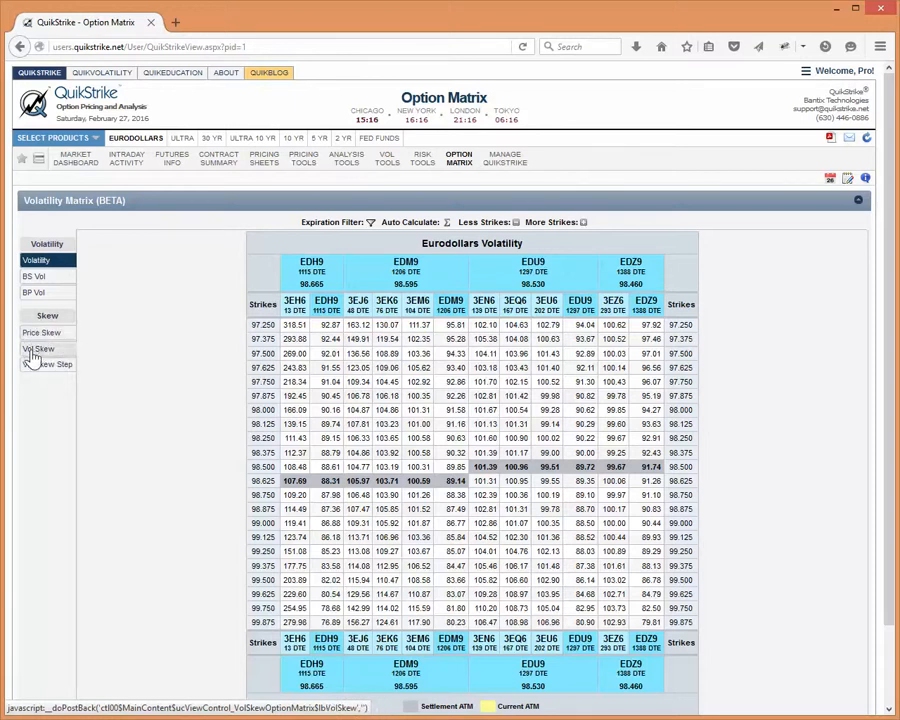
{"action": "left_click", "coordinate": [38, 348]}
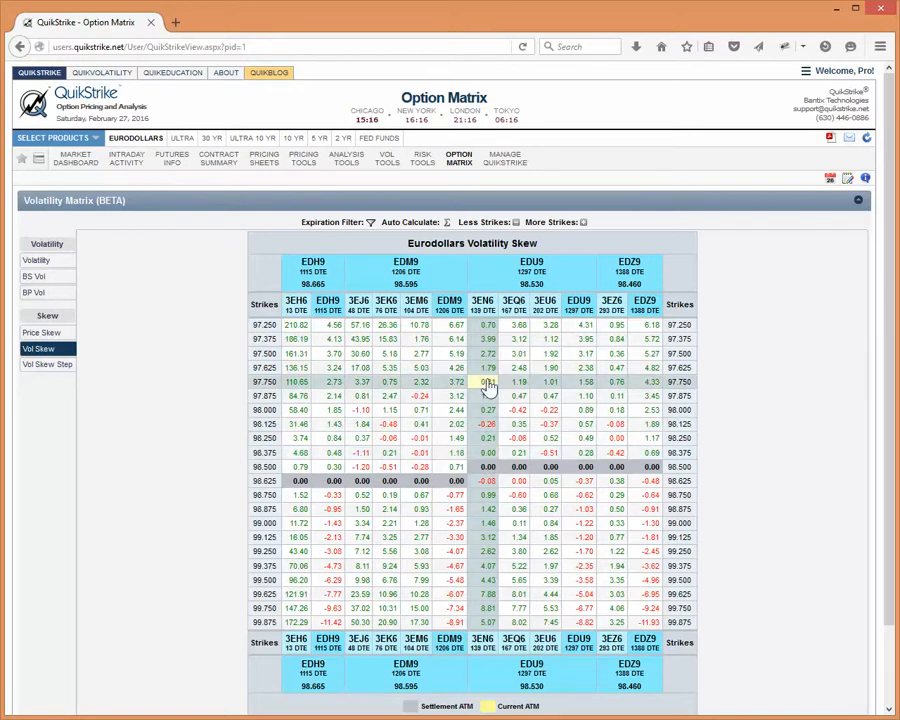
{"action": "mouse_move", "coordinate": [490, 572]}
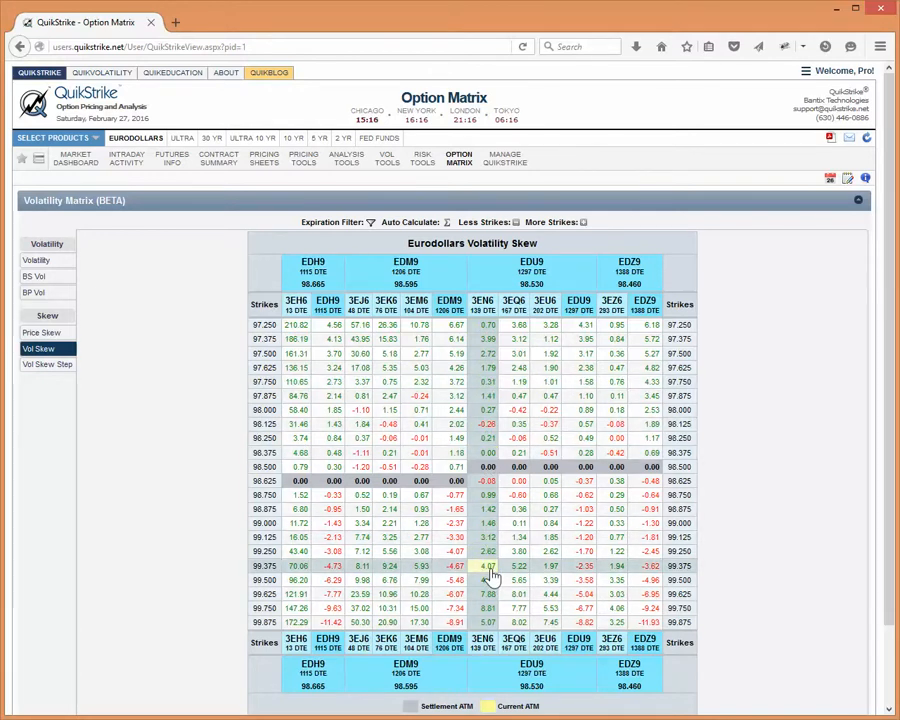
{"action": "mouse_move", "coordinate": [300, 496]}
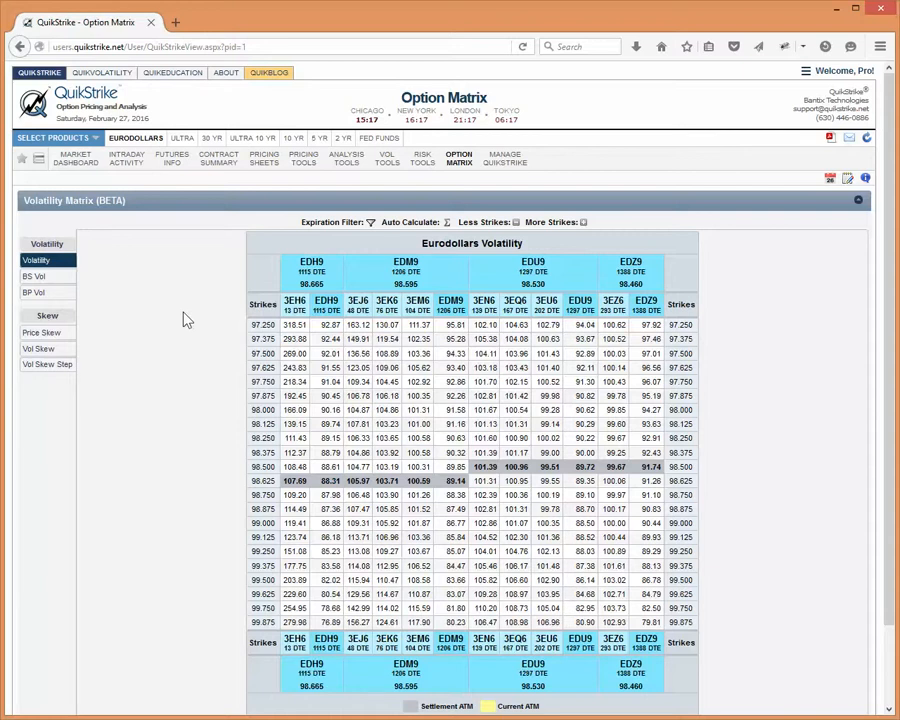
Step: Show the OI & Volume Matrix with total (call and put) open interest by strike
{"action": "left_click", "coordinate": [460, 158]}
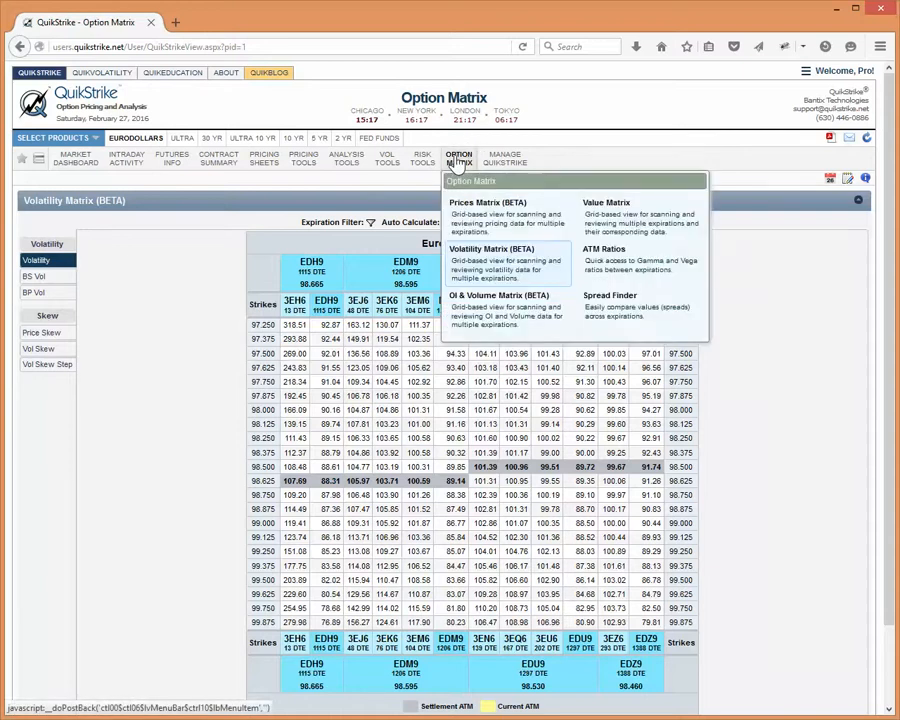
{"action": "mouse_move", "coordinate": [504, 308]}
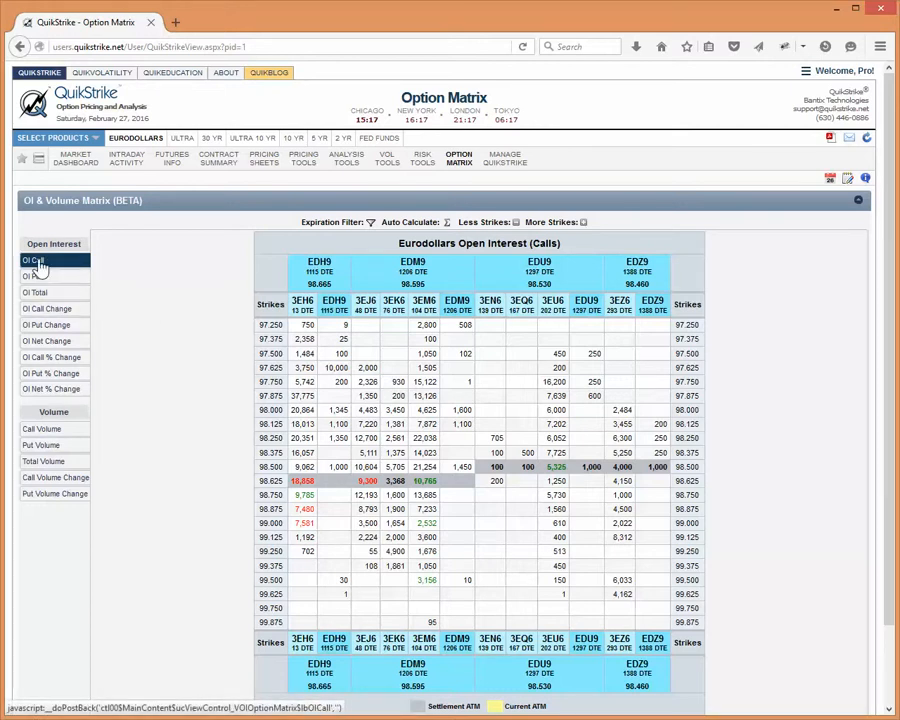
{"action": "left_click", "coordinate": [36, 292]}
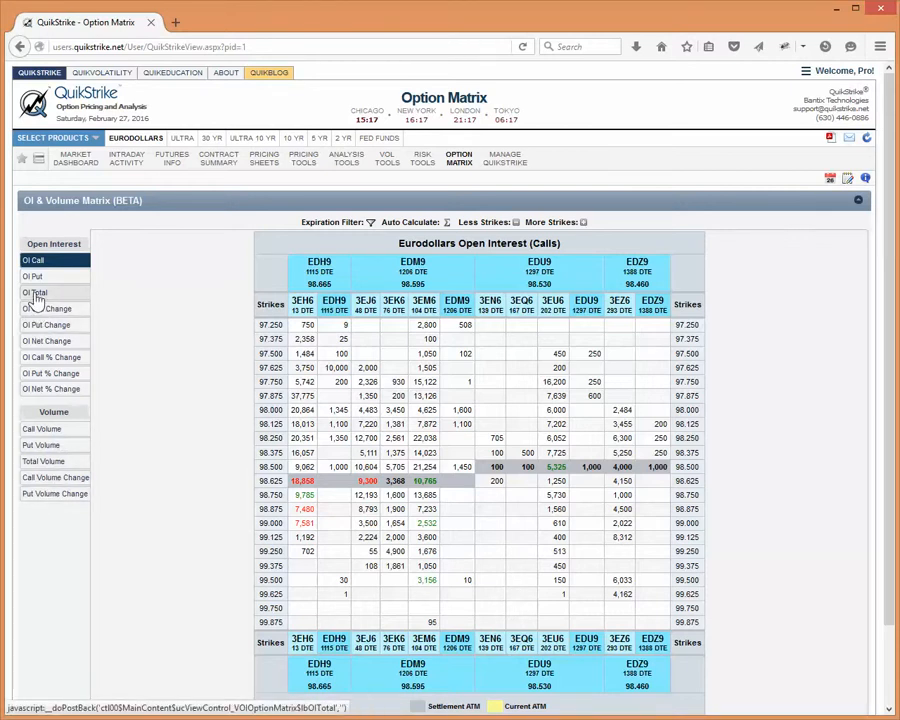
{"action": "left_click", "coordinate": [36, 292]}
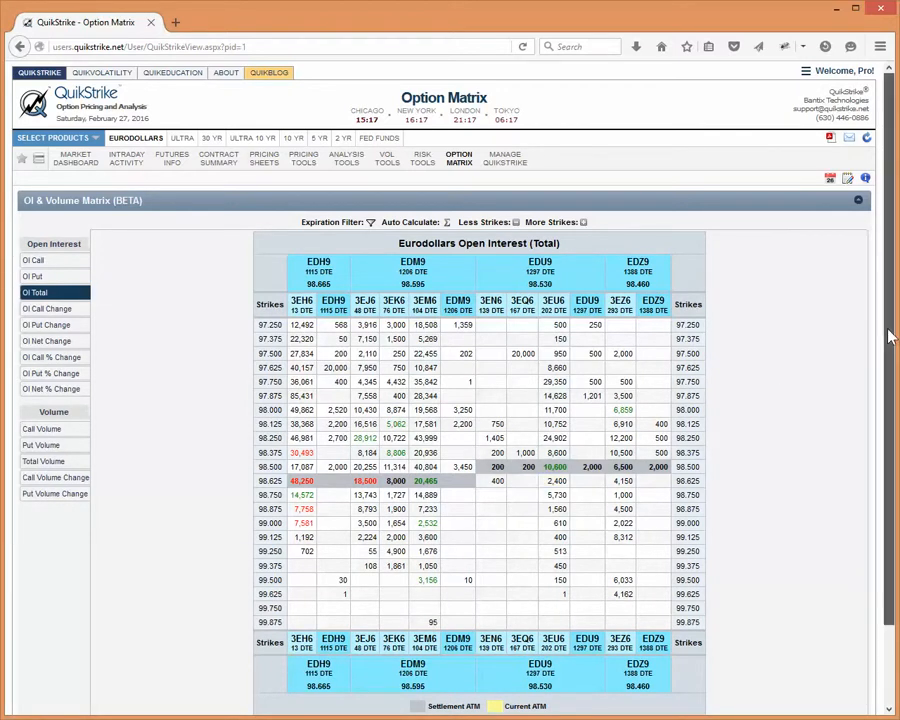
Step: Turn on Show Row Totals via Auto Calculate so the open interest matrix gains a totals column
{"action": "left_click", "coordinate": [410, 222]}
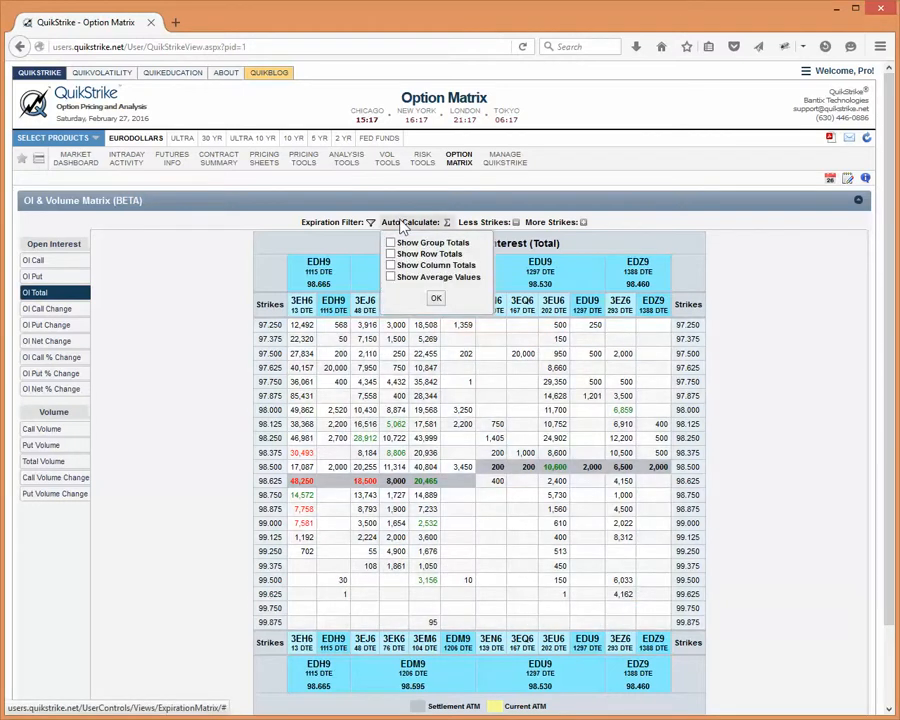
{"action": "left_click", "coordinate": [390, 254]}
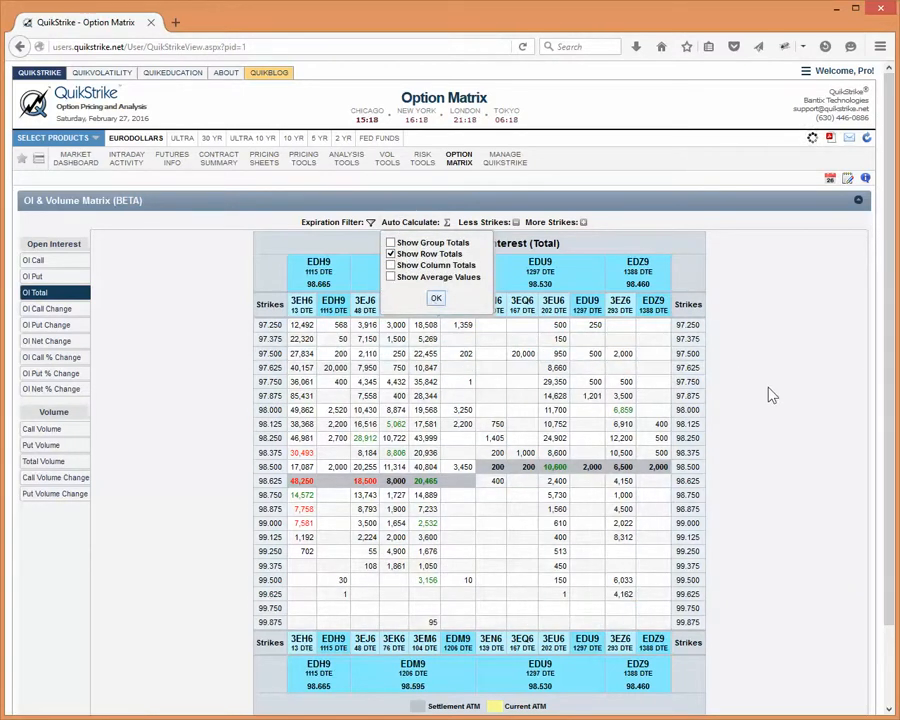
{"action": "left_click", "coordinate": [436, 298]}
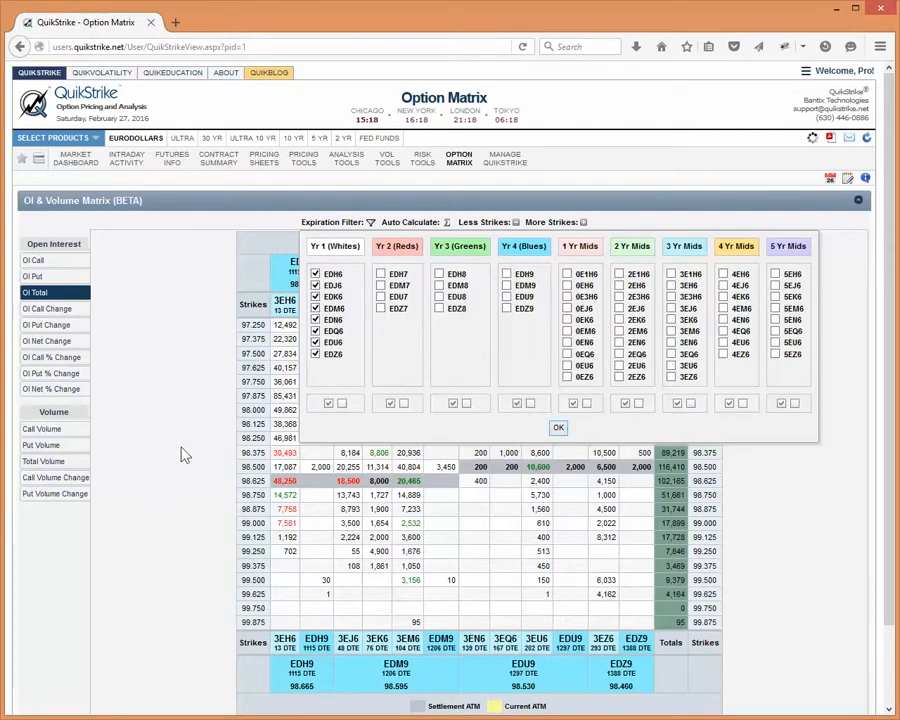
Step: Filter expirations to Yr 1 (Whites), showing EDH6–EDZ6 with row and column totals
{"action": "left_click", "coordinate": [558, 428]}
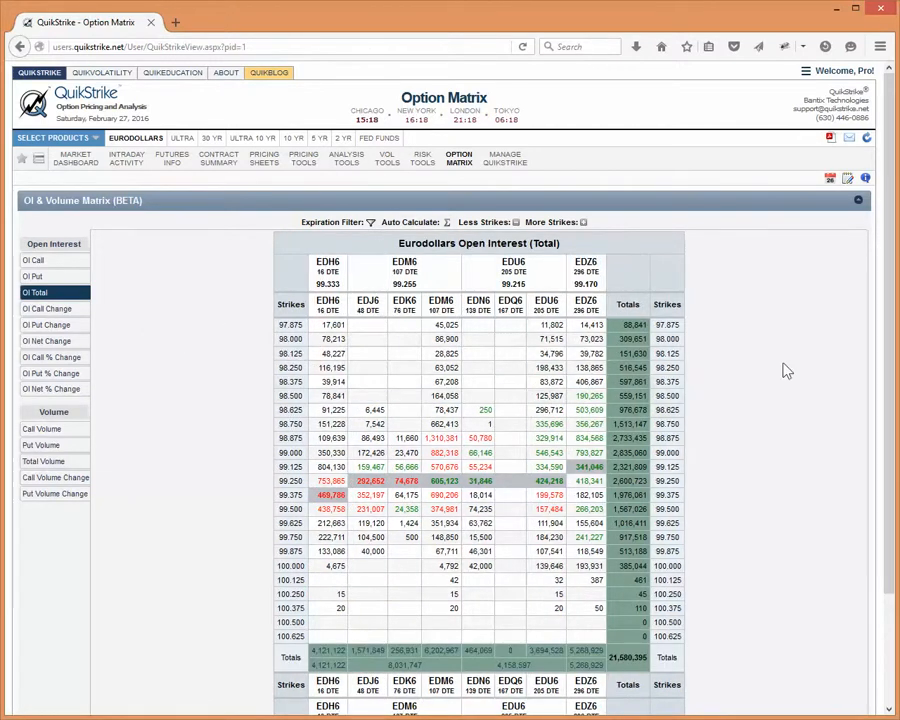
{"action": "scroll", "scroll_direction": "down", "scroll_amount": 3}
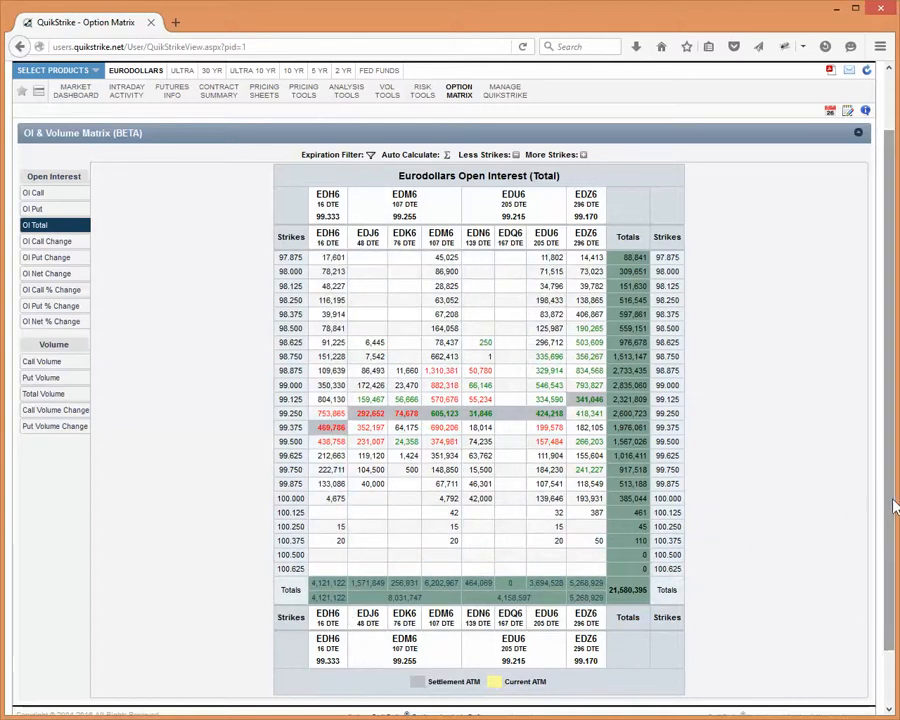
{"action": "scroll", "scroll_direction": "down", "scroll_amount": 3}
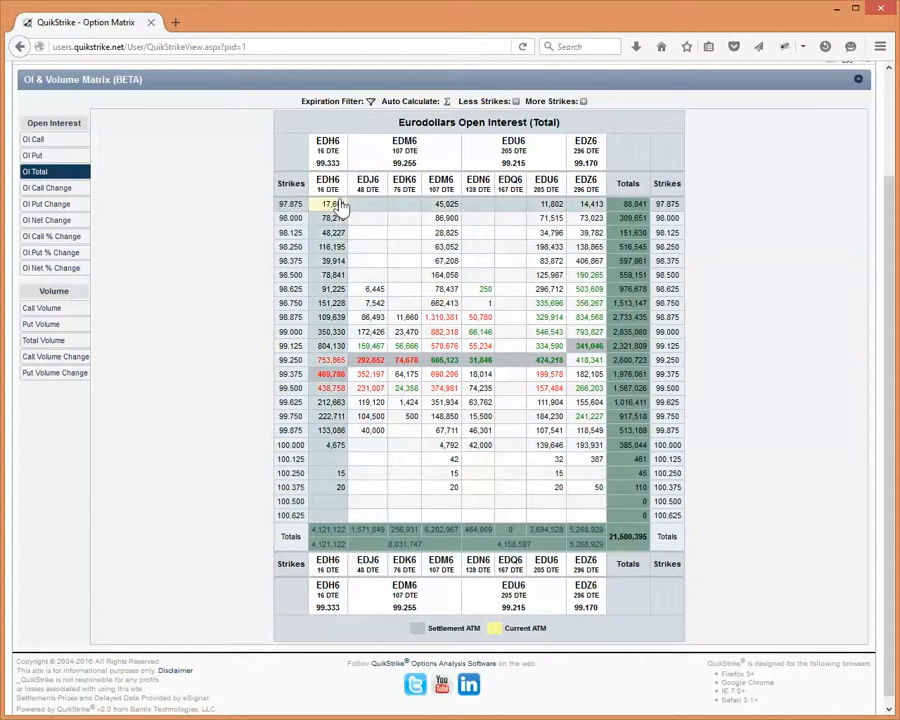
{"action": "mouse_move", "coordinate": [336, 410]}
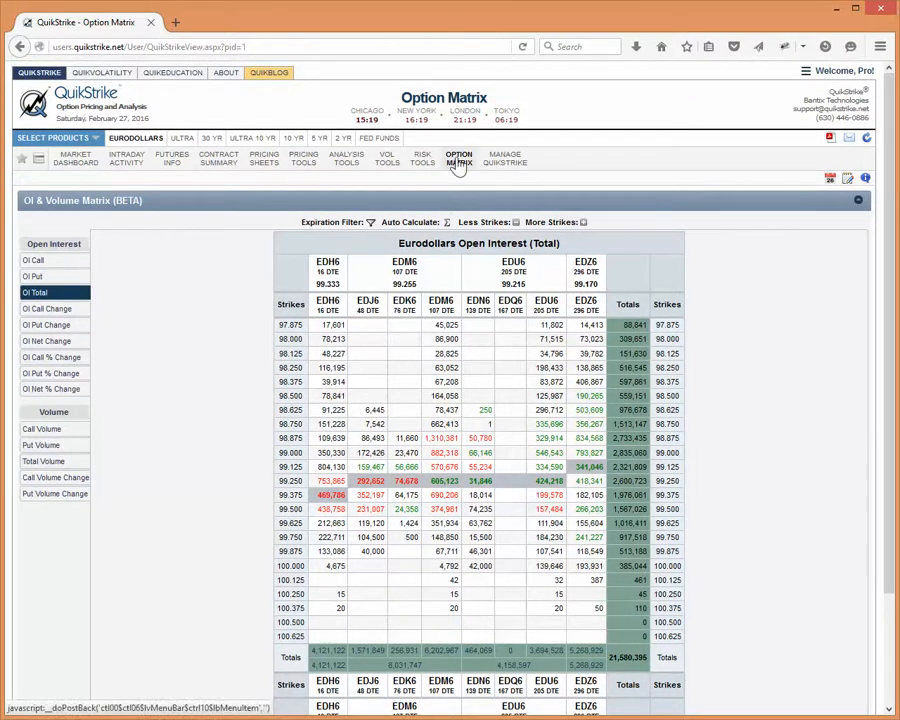
Step: Bring up the Option Matrix view list to move to the Prices Matrix (BETA)
{"action": "left_click", "coordinate": [458, 158]}
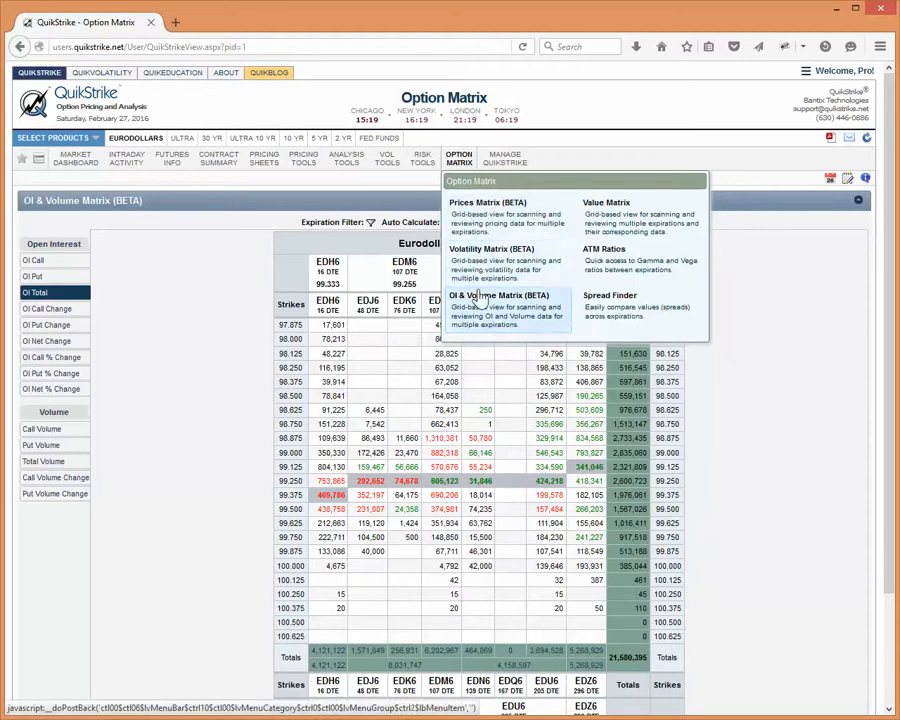
{"action": "mouse_move", "coordinate": [478, 224]}
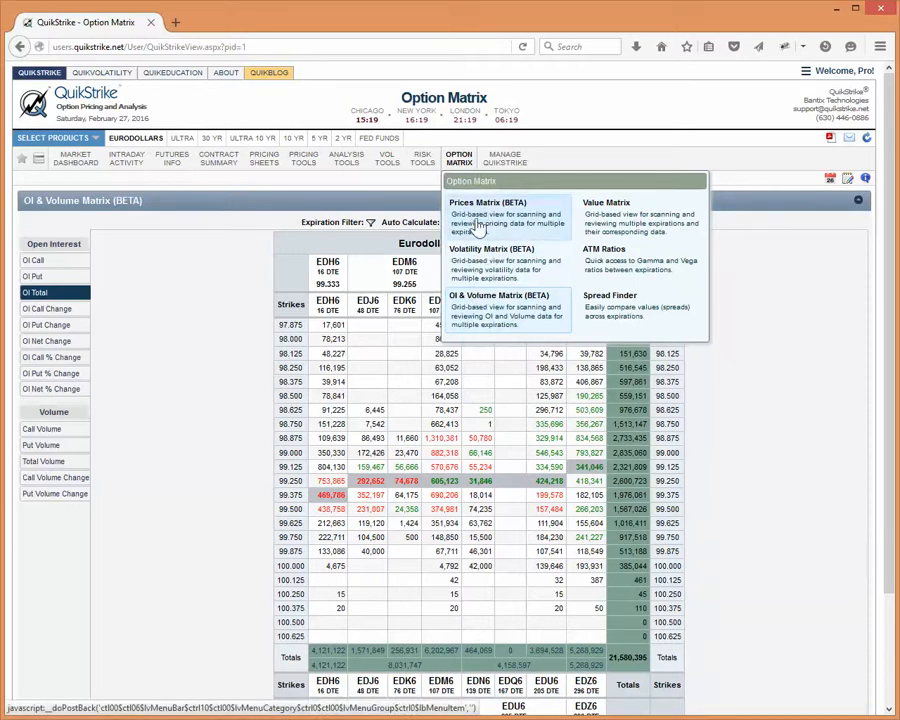
{"action": "mouse_move", "coordinate": [620, 216]}
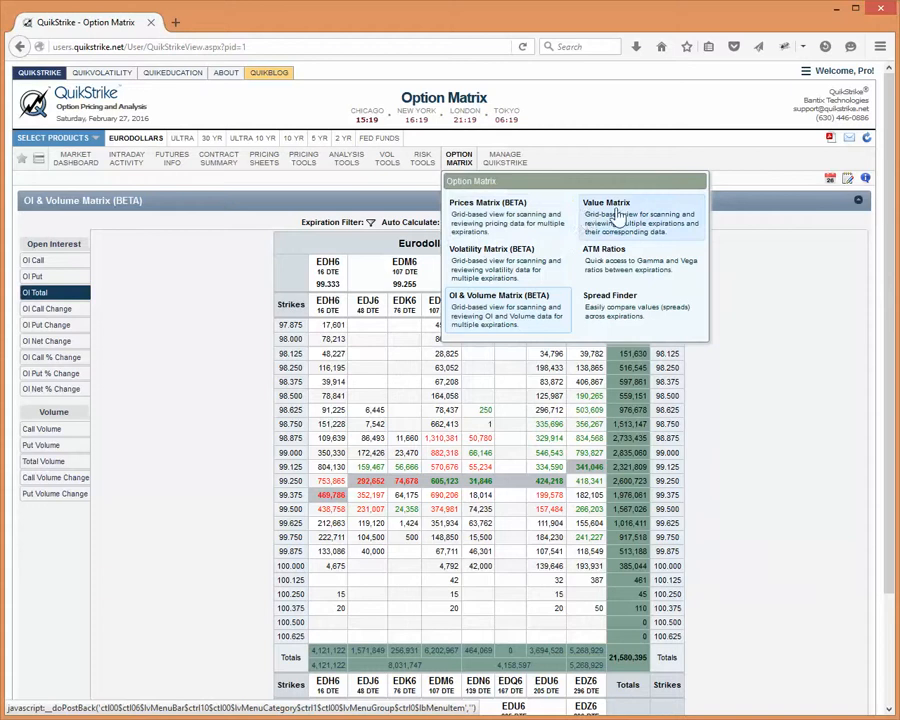
{"action": "mouse_move", "coordinate": [496, 210]}
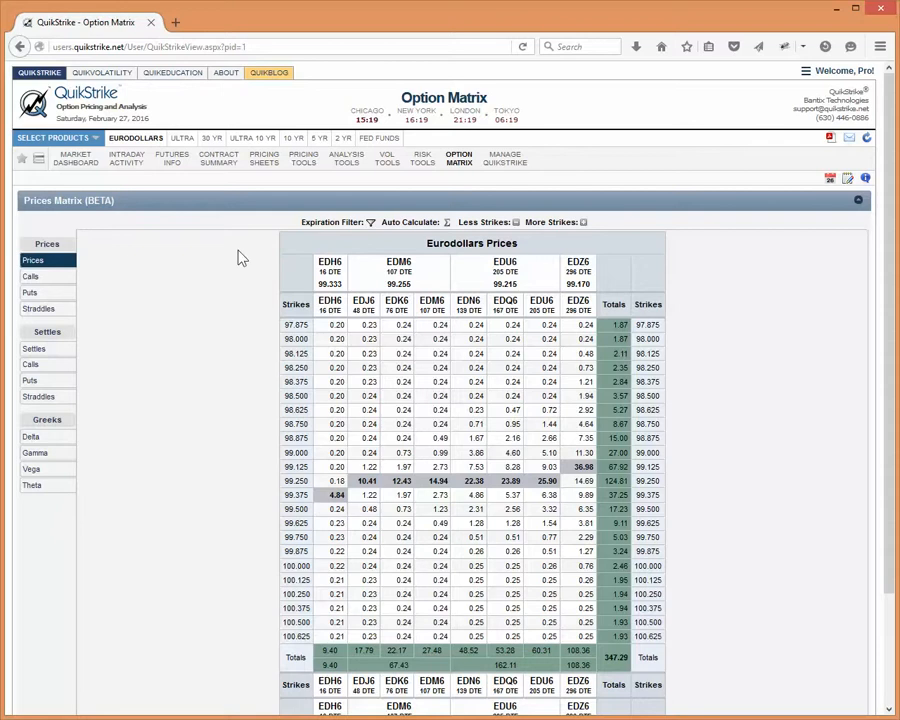
{"action": "left_click", "coordinate": [460, 158]}
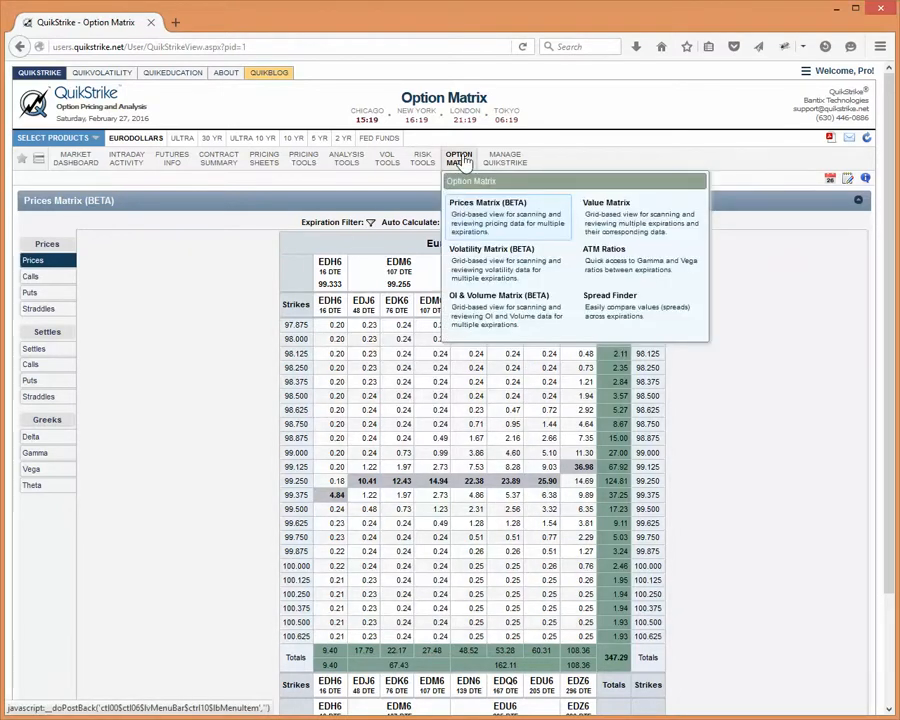
{"action": "mouse_move", "coordinate": [660, 264]}
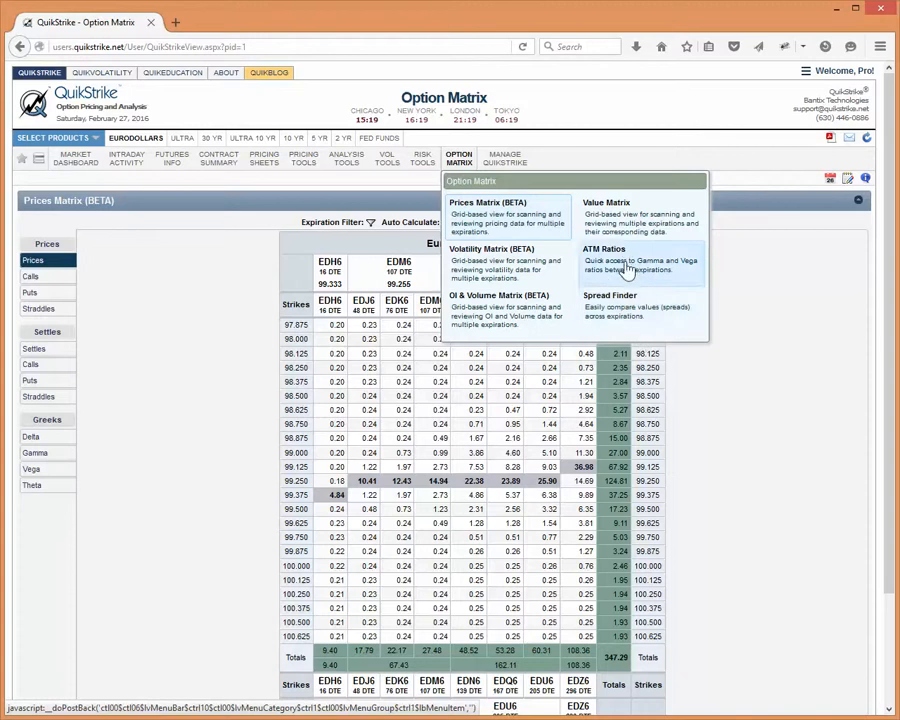
{"action": "mouse_move", "coordinate": [616, 324]}
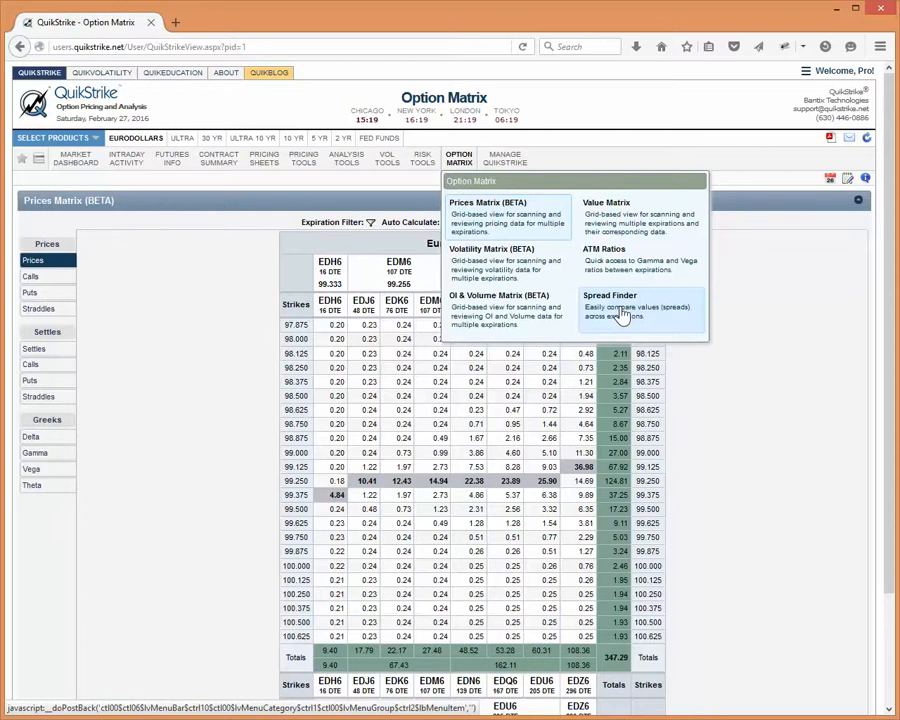
{"action": "mouse_move", "coordinate": [620, 260]}
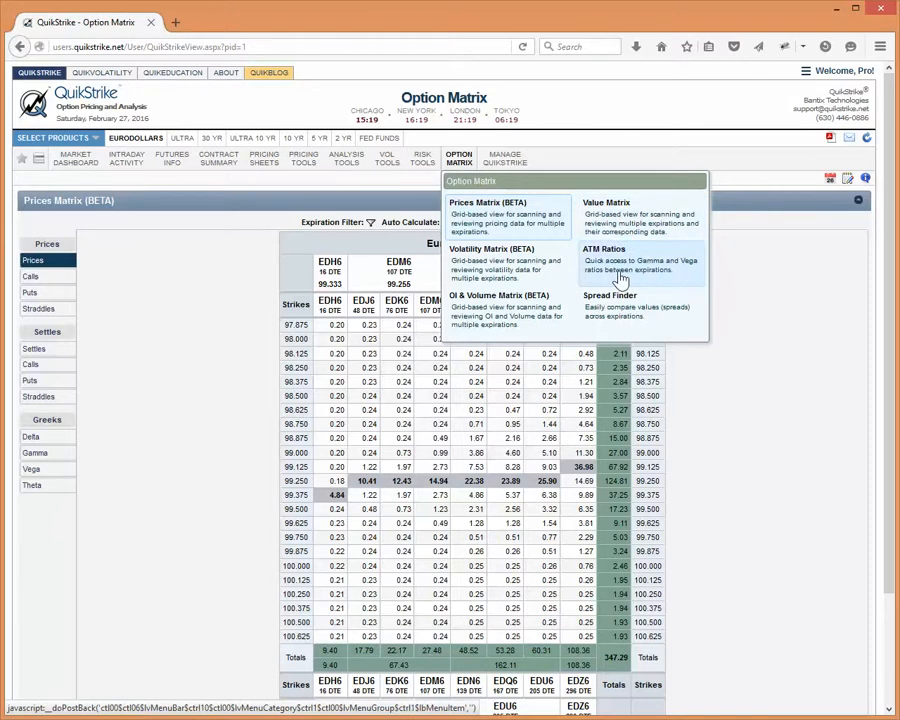
{"action": "mouse_move", "coordinate": [228, 312]}
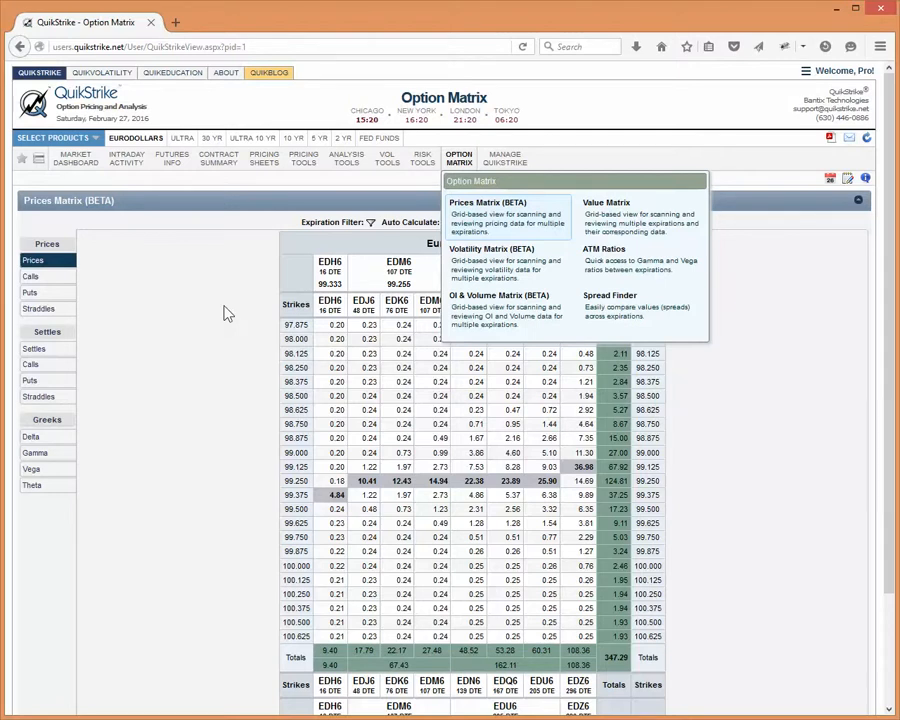
{"action": "left_click", "coordinate": [458, 158]}
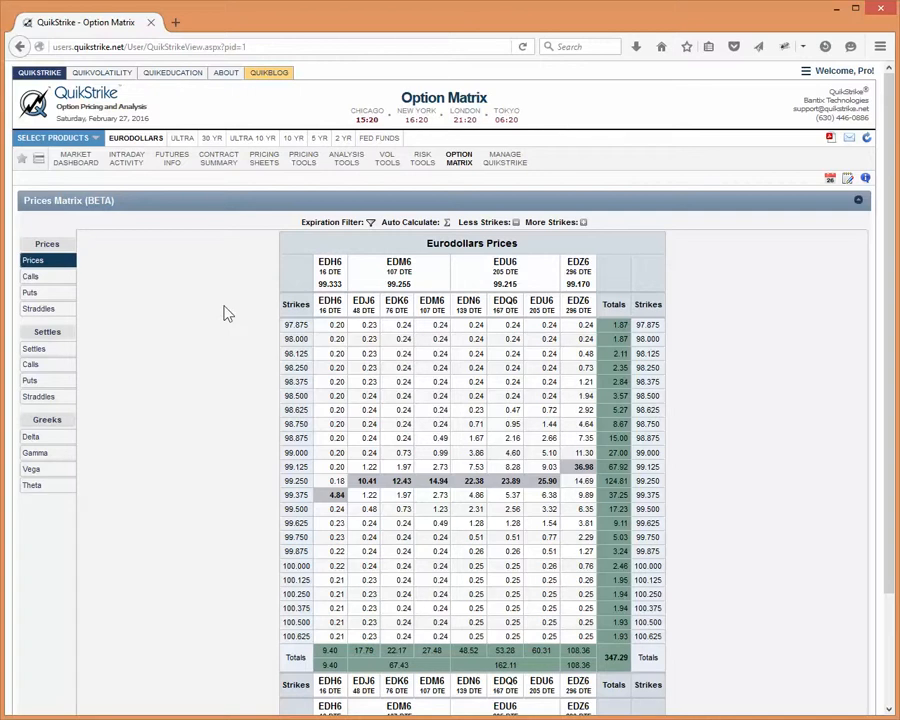
{"action": "mouse_move", "coordinate": [276, 632]}
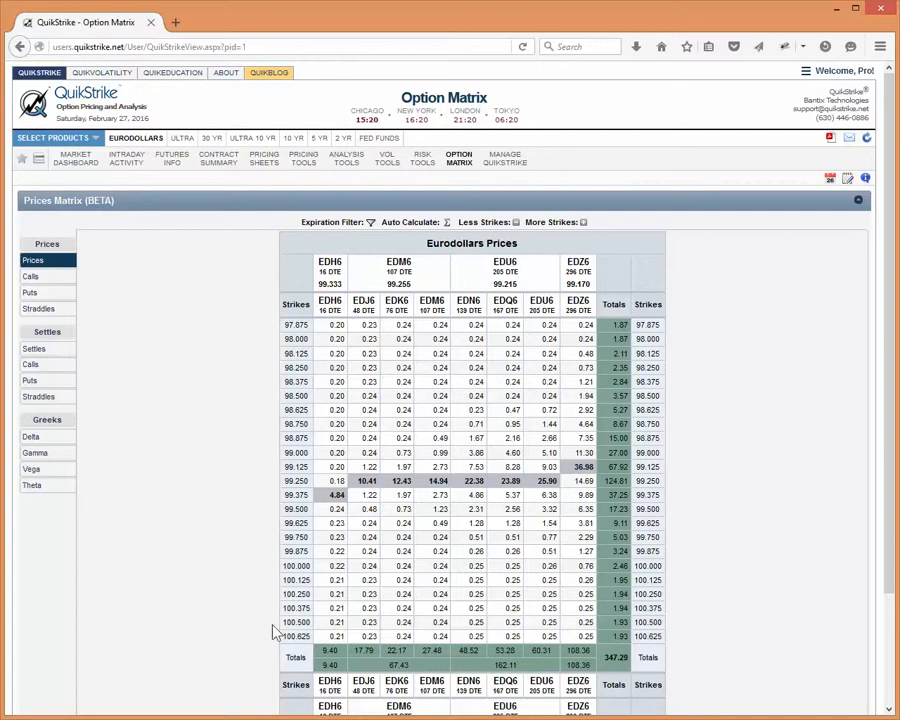